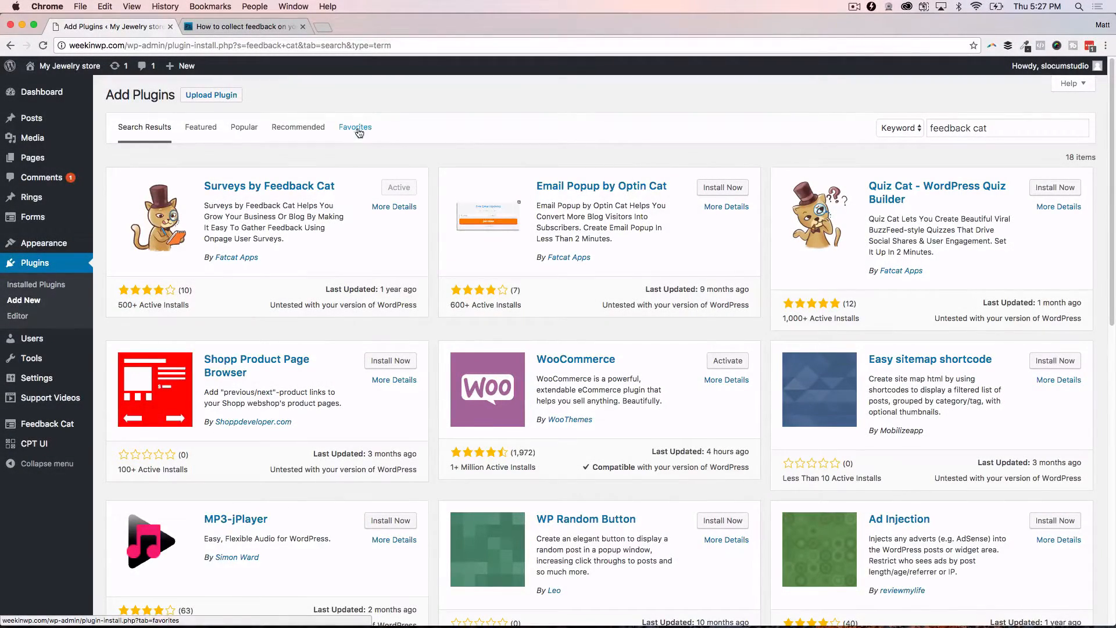
- Switch to the pluginTUT article on collecting WordPress website feedback
click(242, 27)
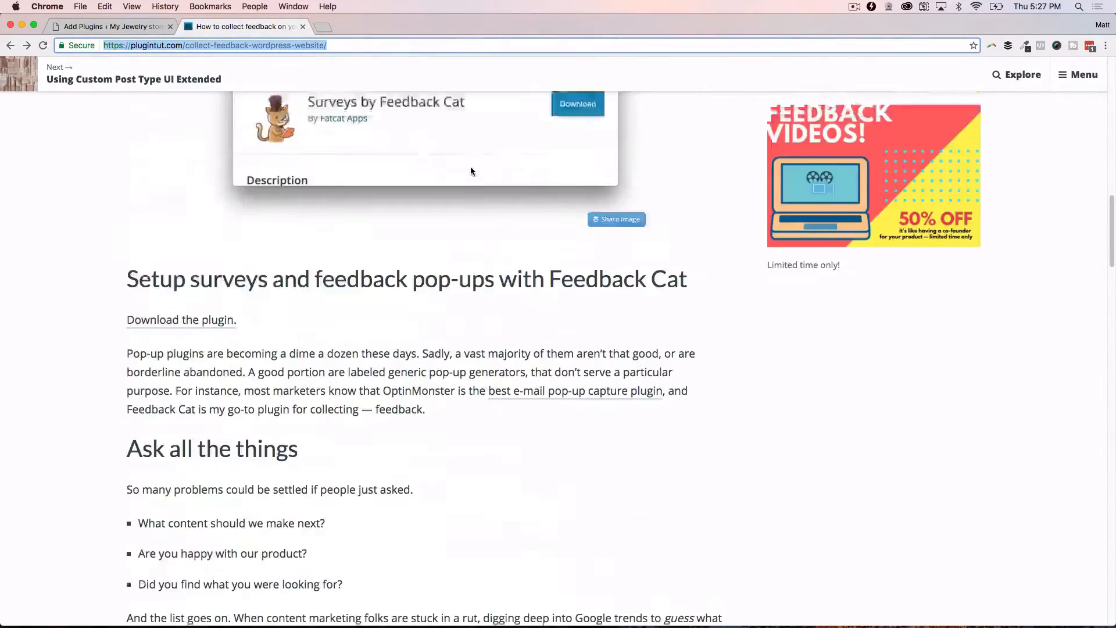
- Scroll through the feedback article and return to its title and introduction
scroll(up, 3)
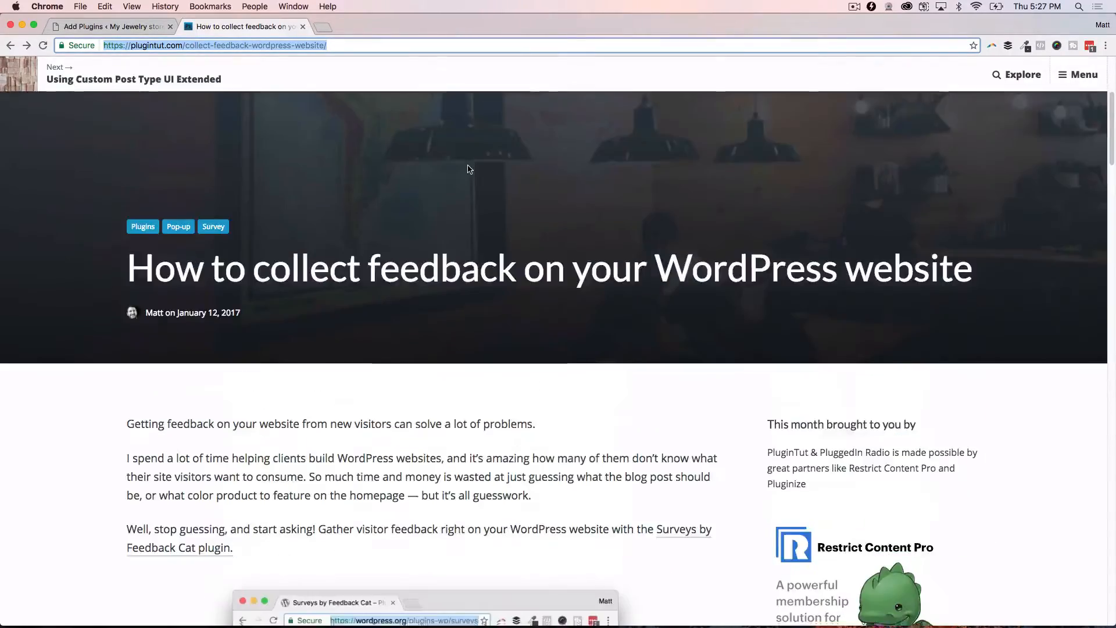
scroll(down, 3)
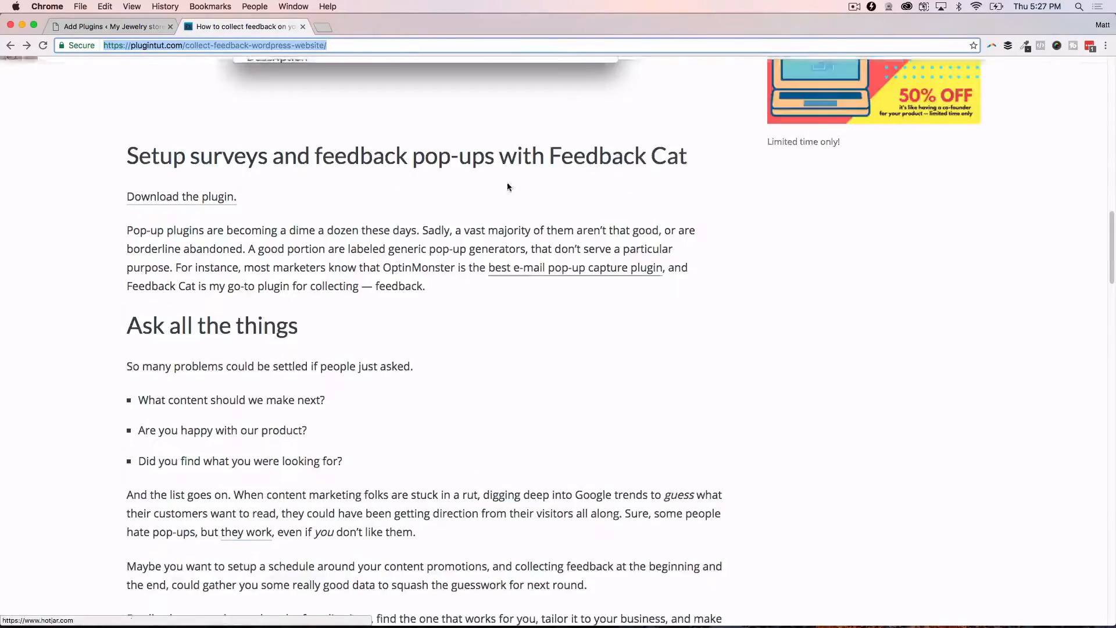
scroll(up, 3)
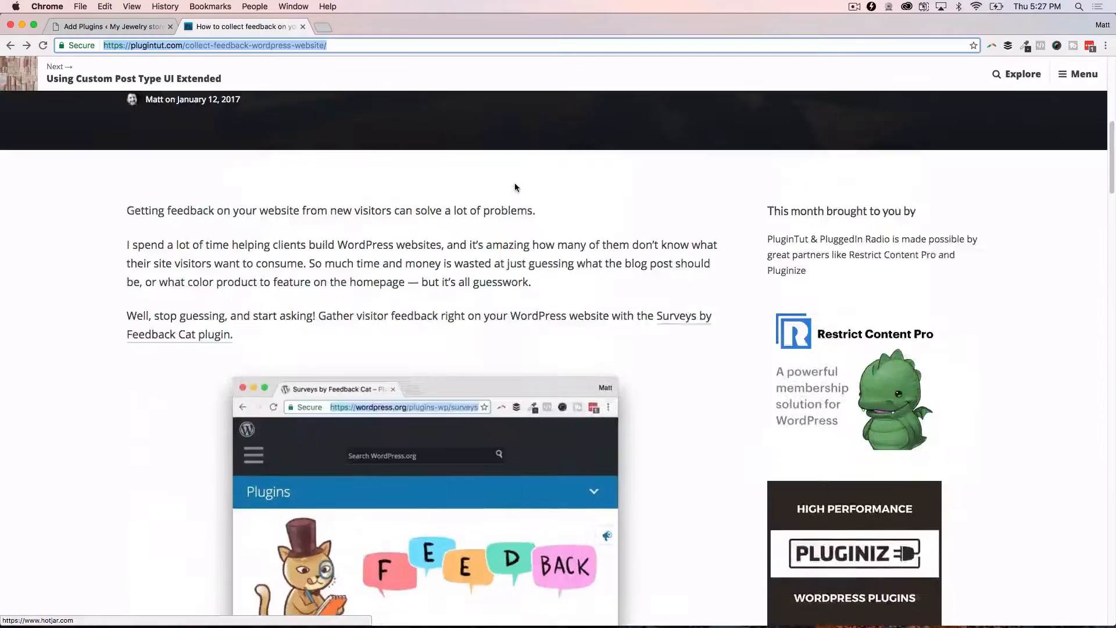
scroll(down, 3)
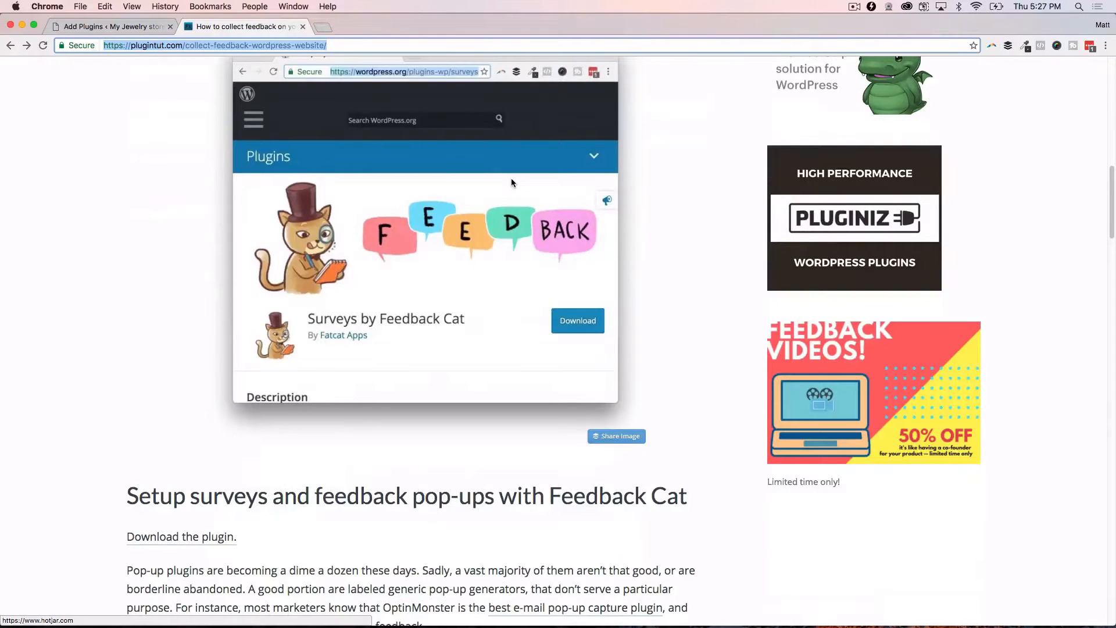
mouse_move(504, 209)
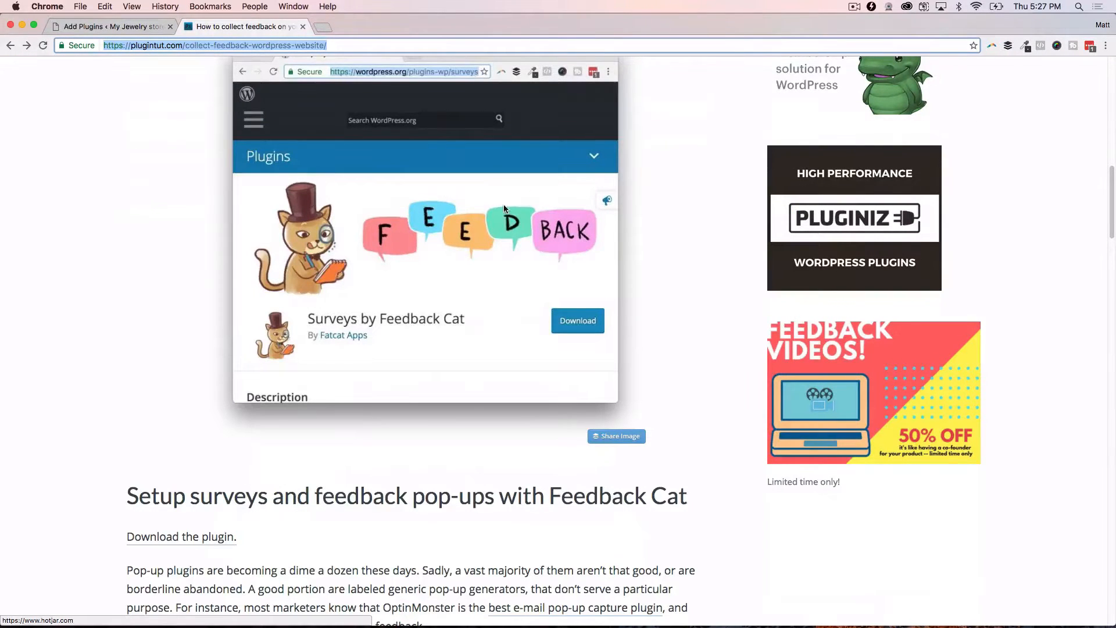
mouse_move(409, 193)
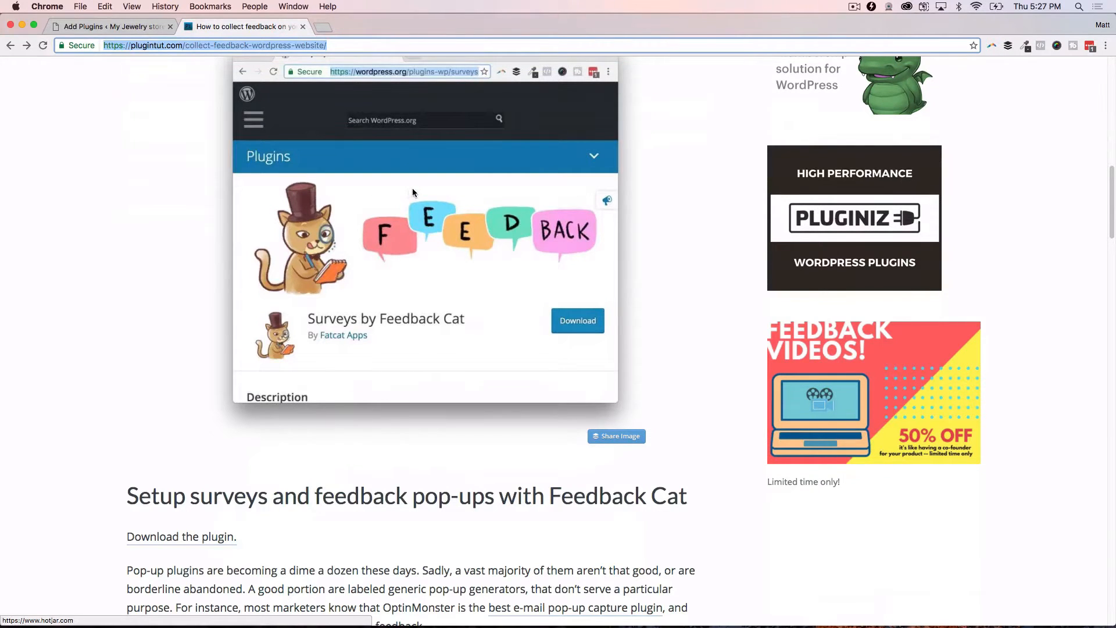
mouse_move(412, 190)
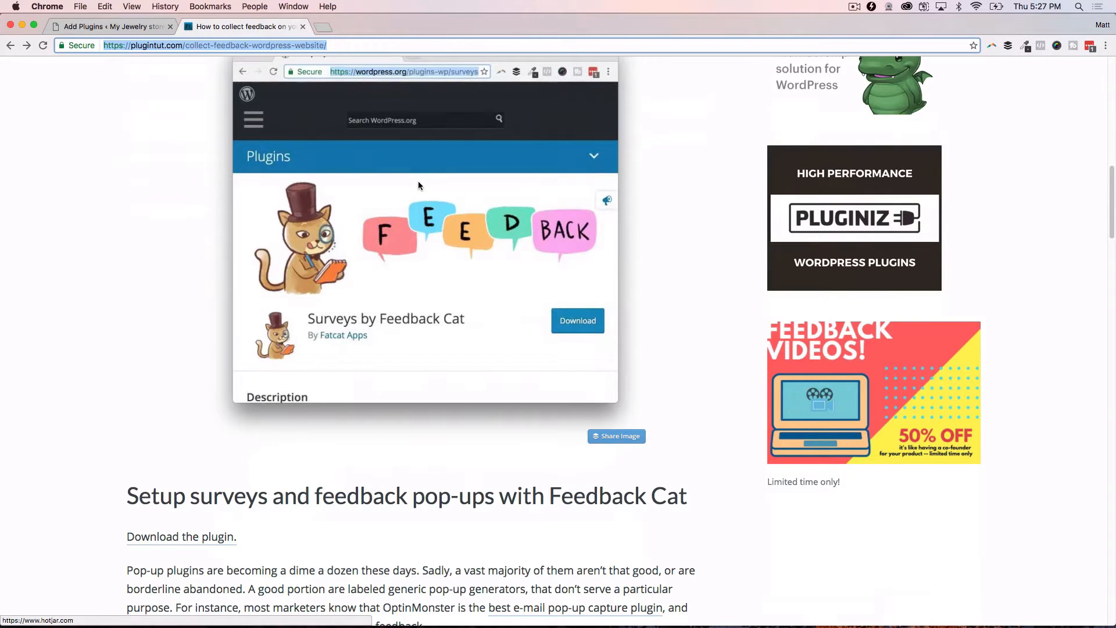
mouse_move(378, 174)
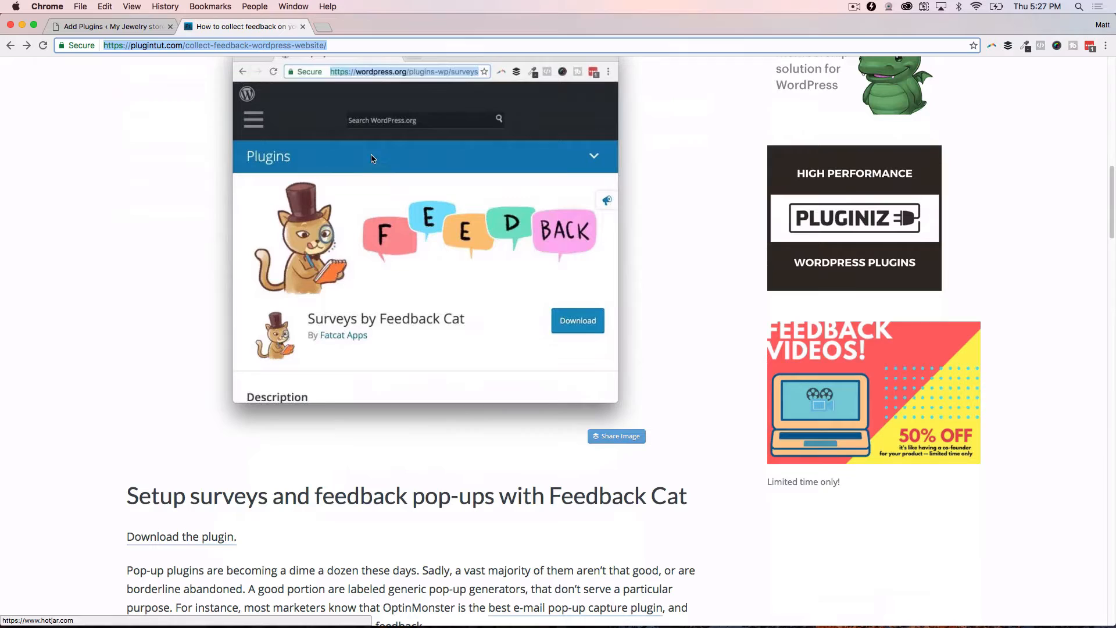
mouse_move(356, 171)
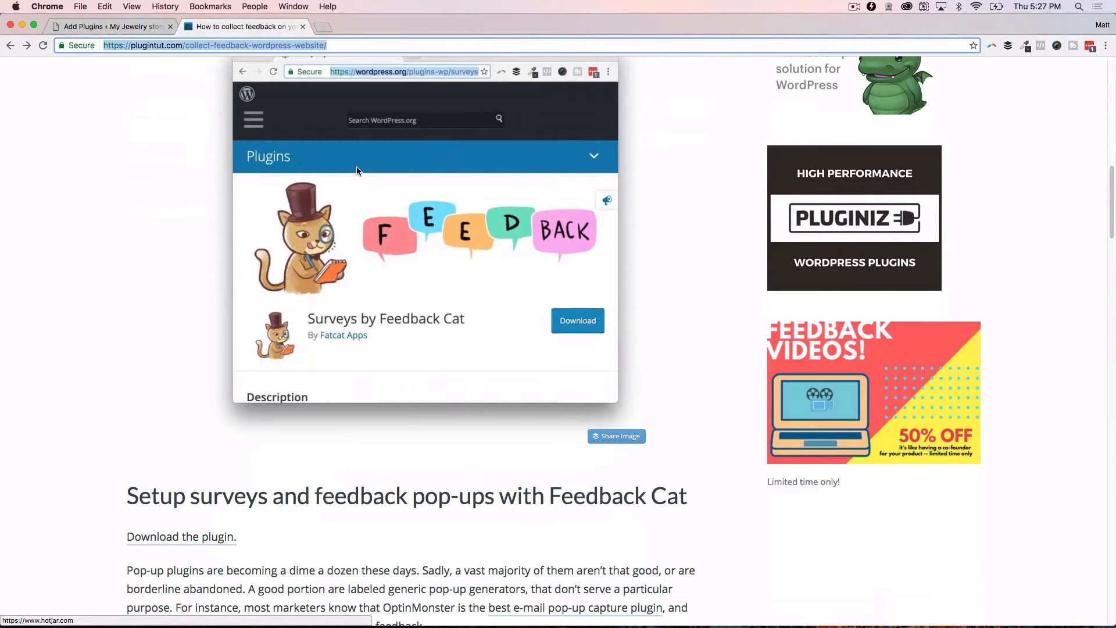
mouse_move(343, 155)
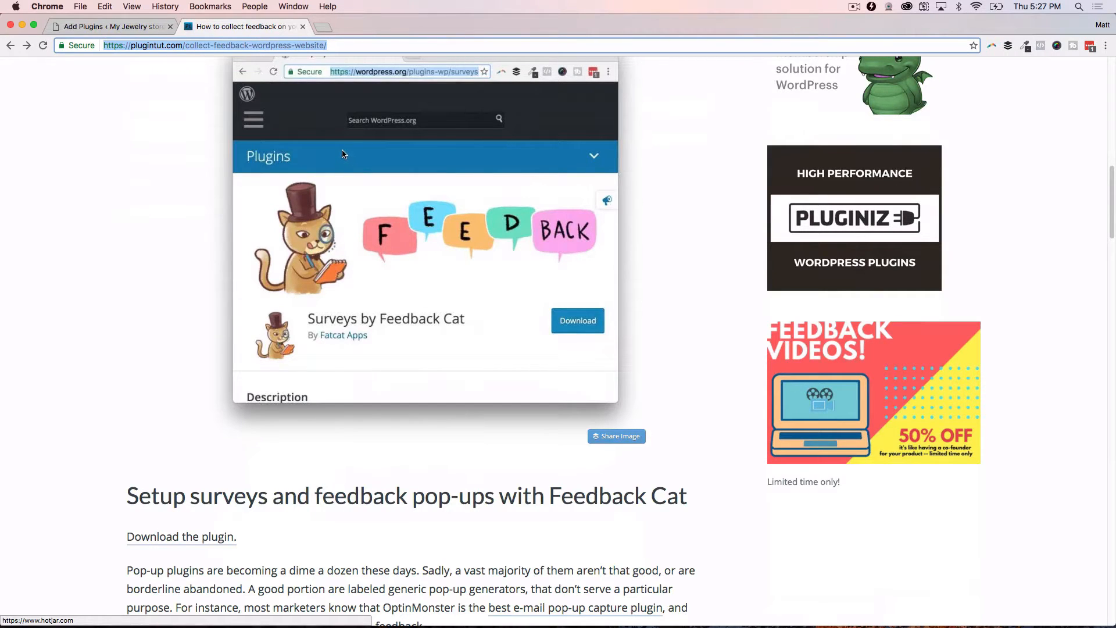
mouse_move(377, 164)
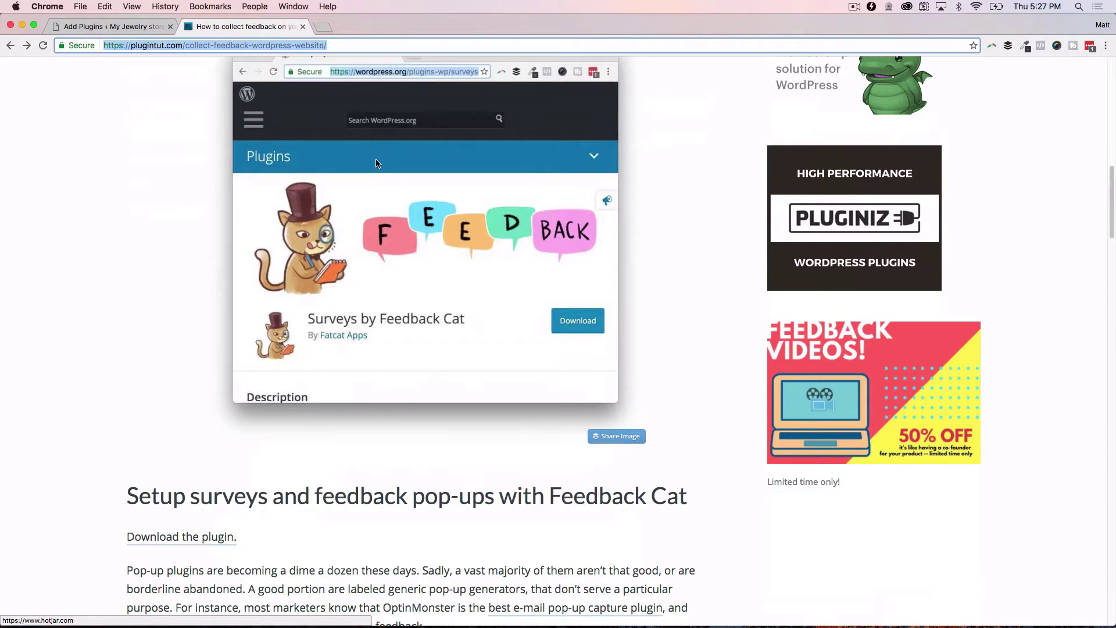
mouse_move(408, 190)
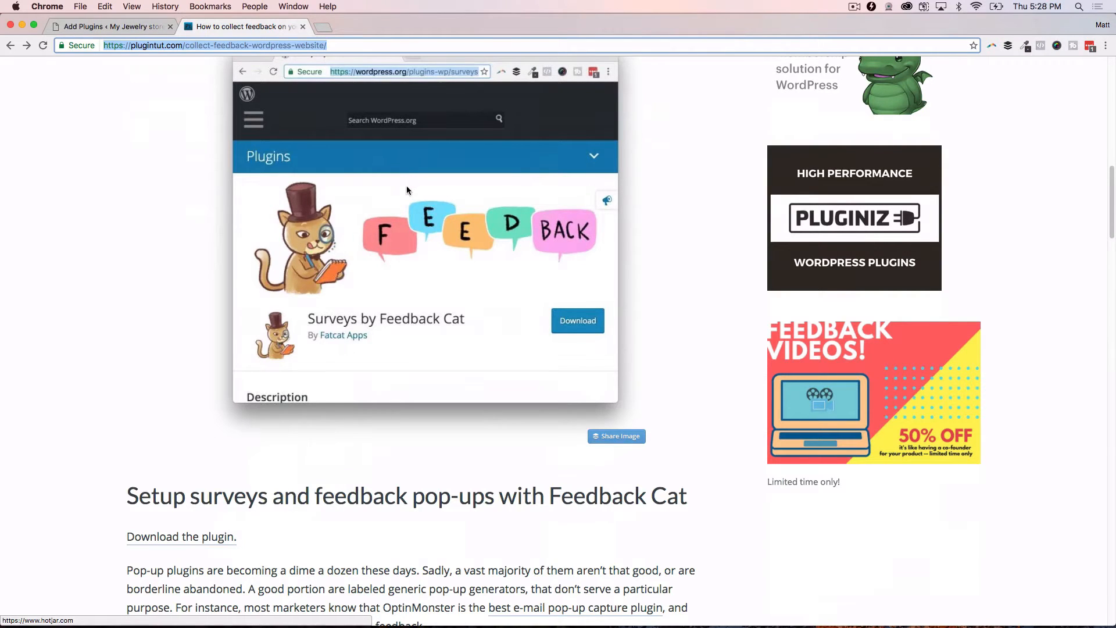
mouse_move(374, 185)
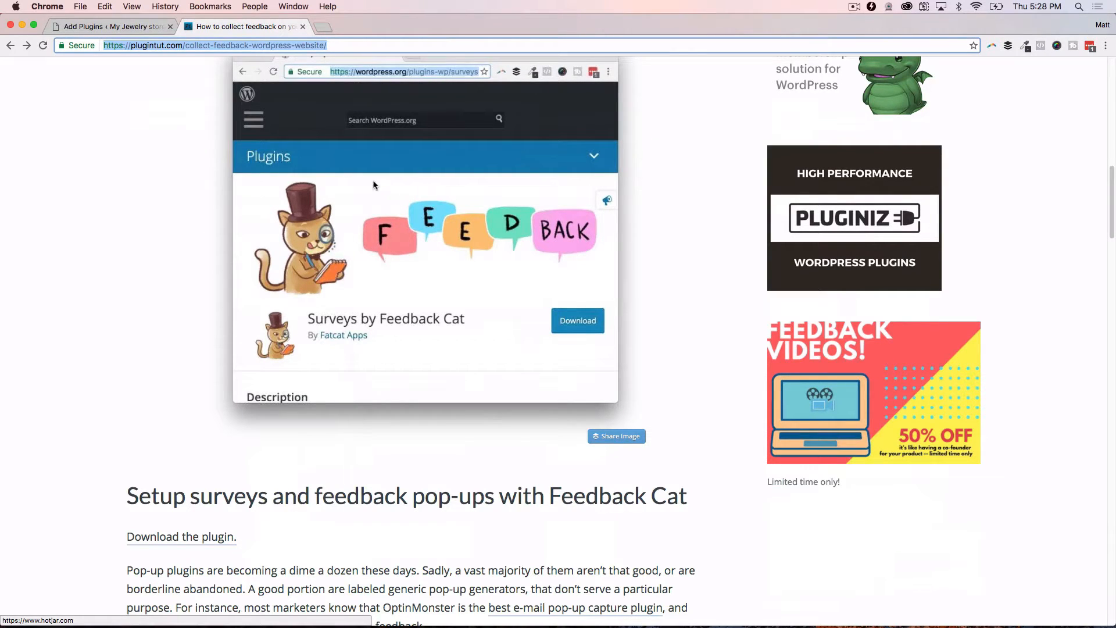
scroll(up, 3)
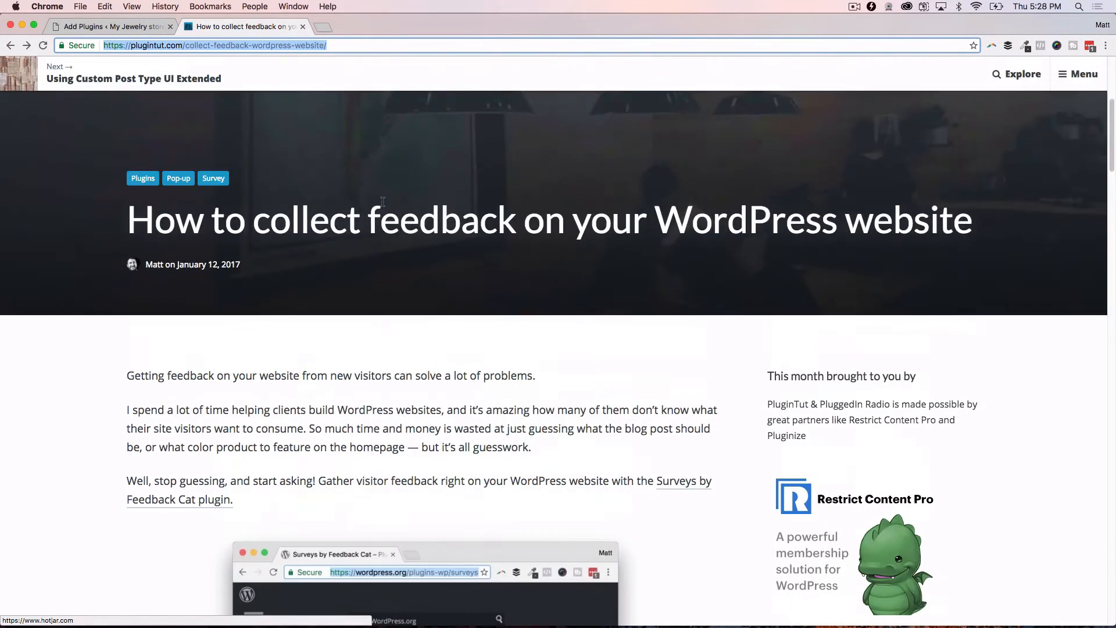
scroll(down, 3)
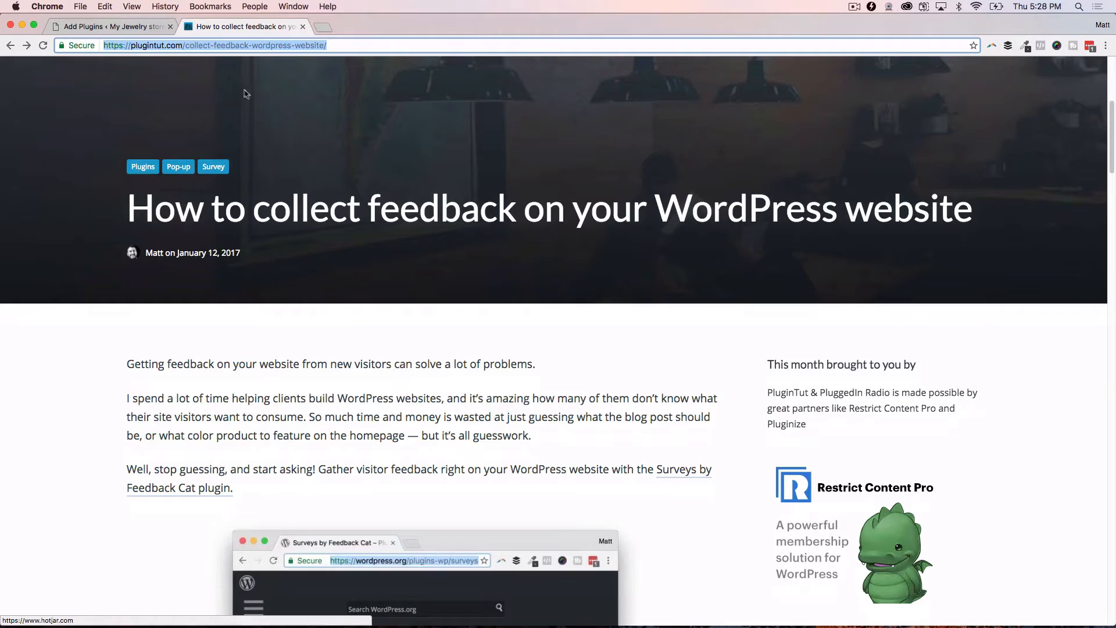
mouse_move(235, 85)
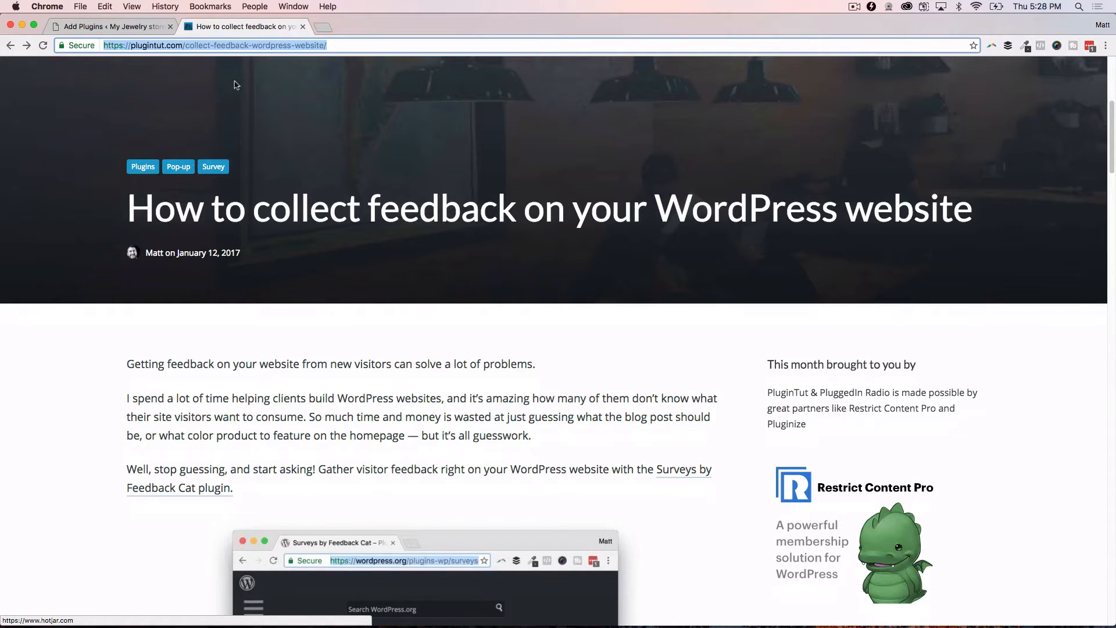
mouse_move(634, 109)
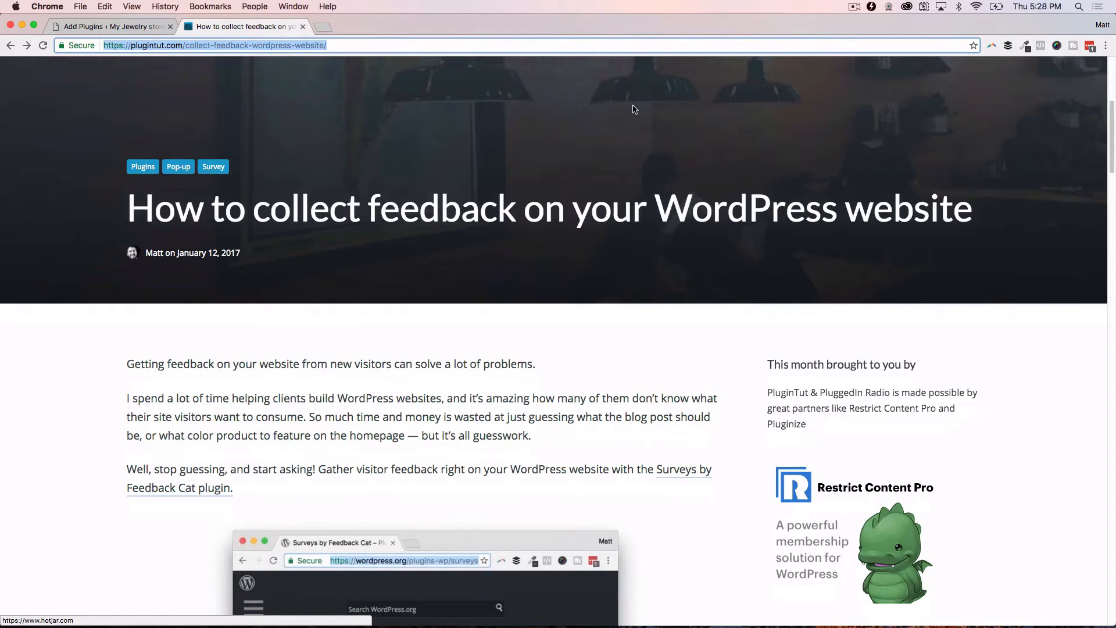
mouse_move(616, 102)
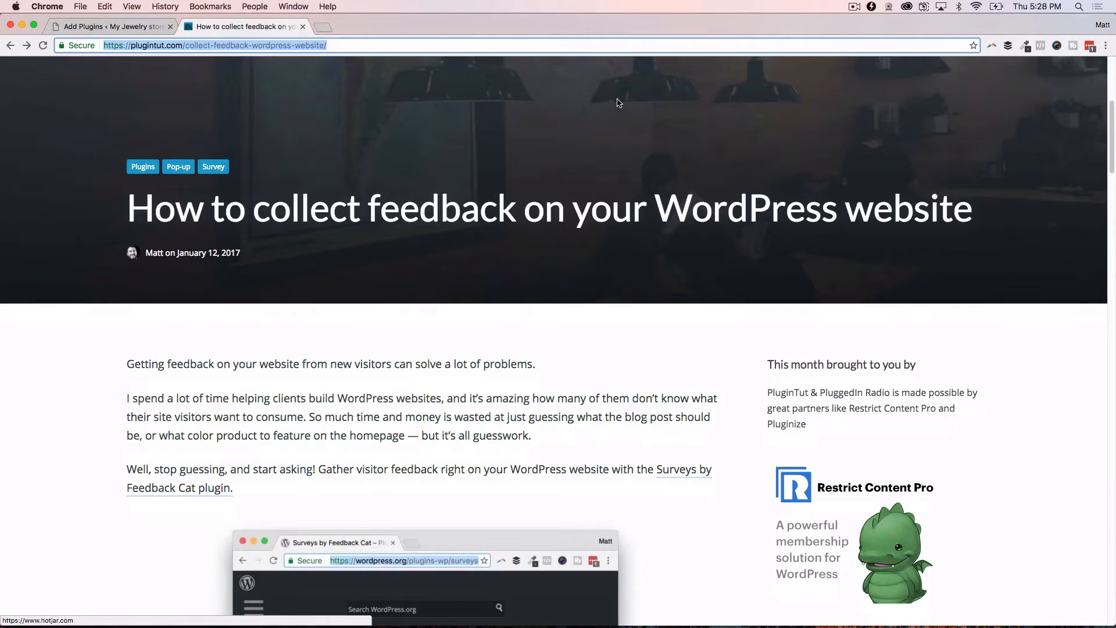
mouse_move(596, 101)
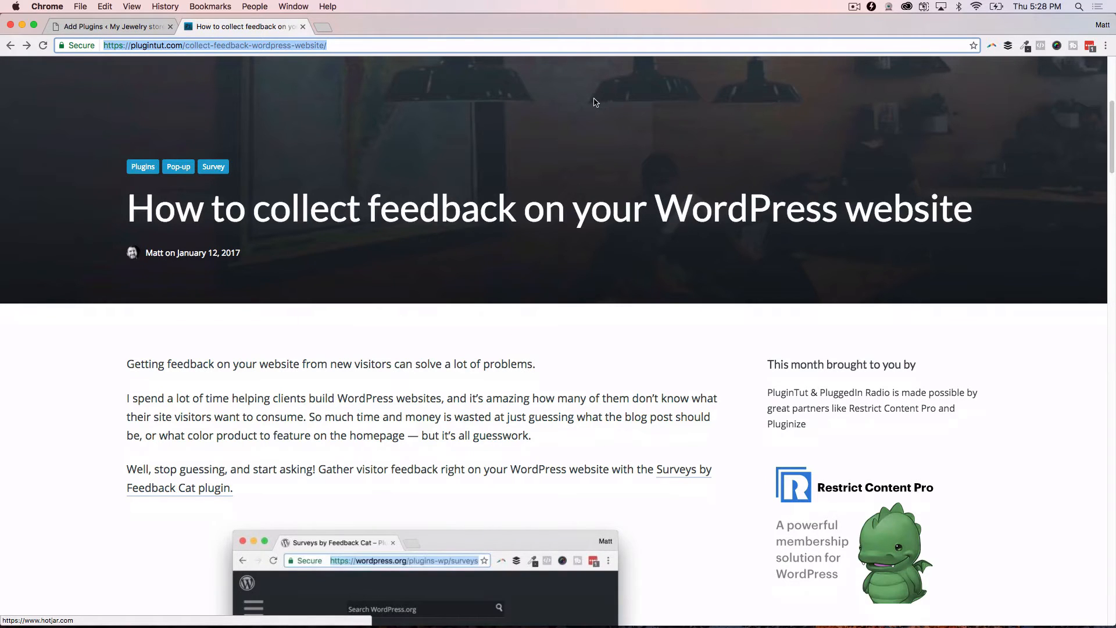
mouse_move(588, 98)
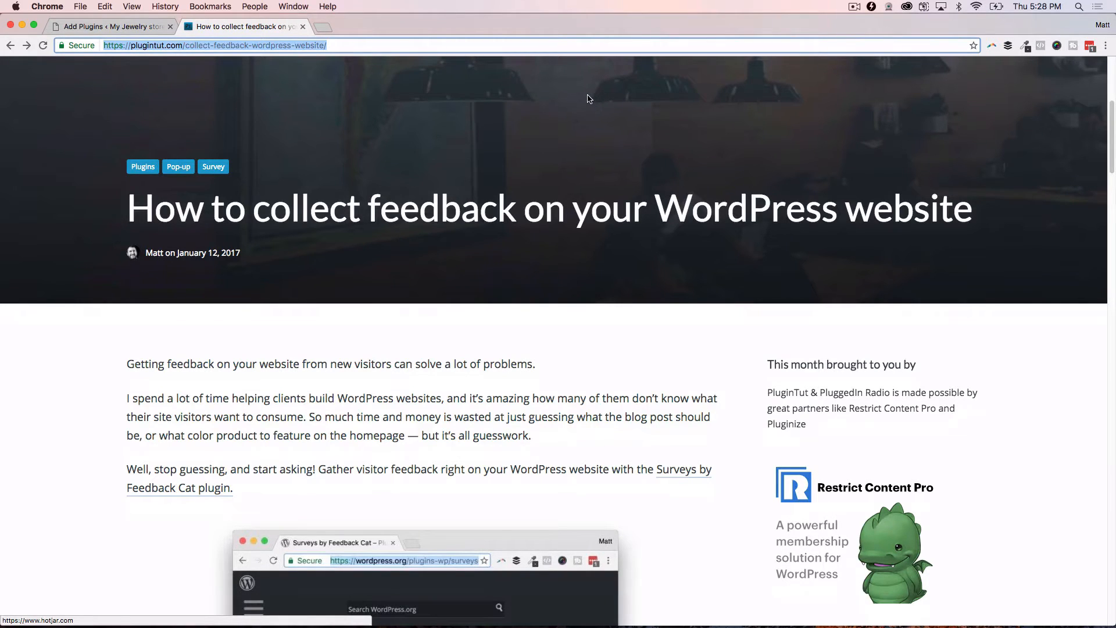
mouse_move(575, 96)
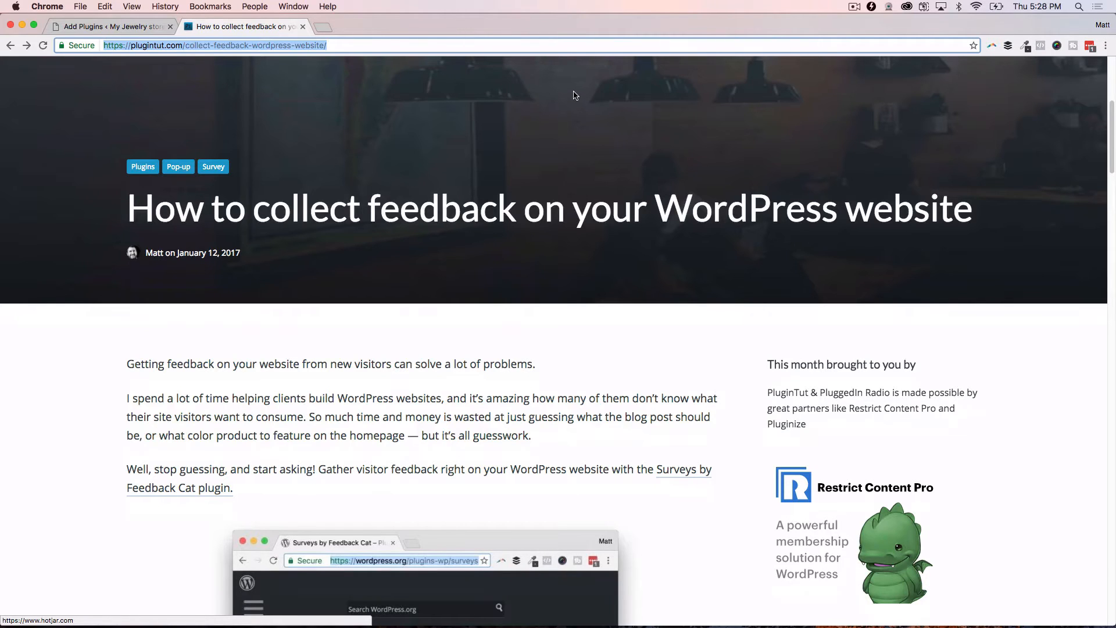
mouse_move(529, 103)
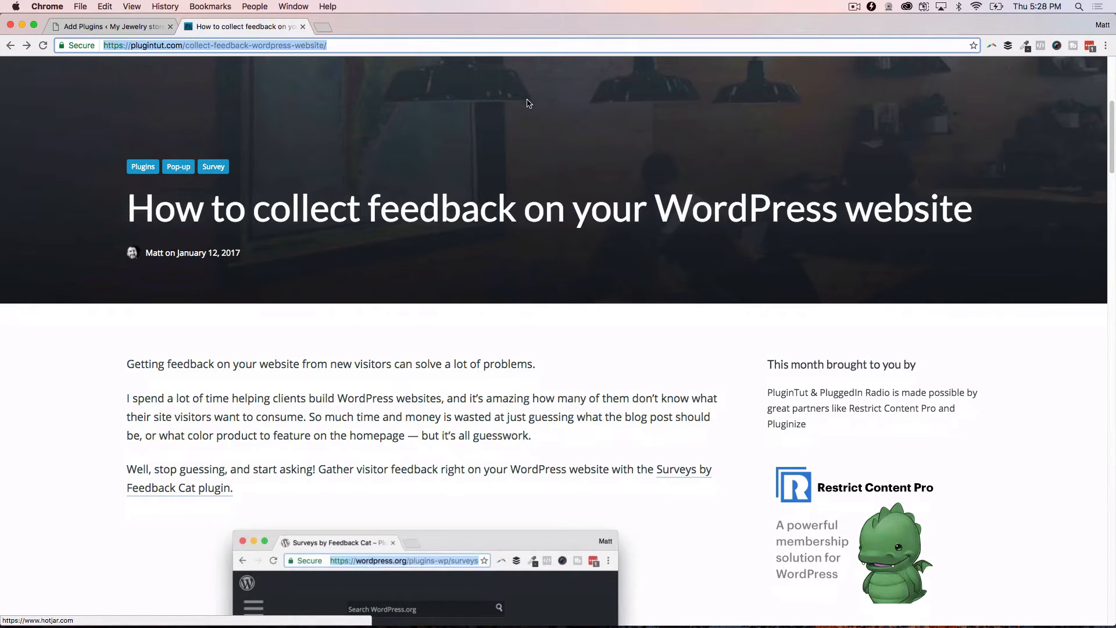
mouse_move(469, 91)
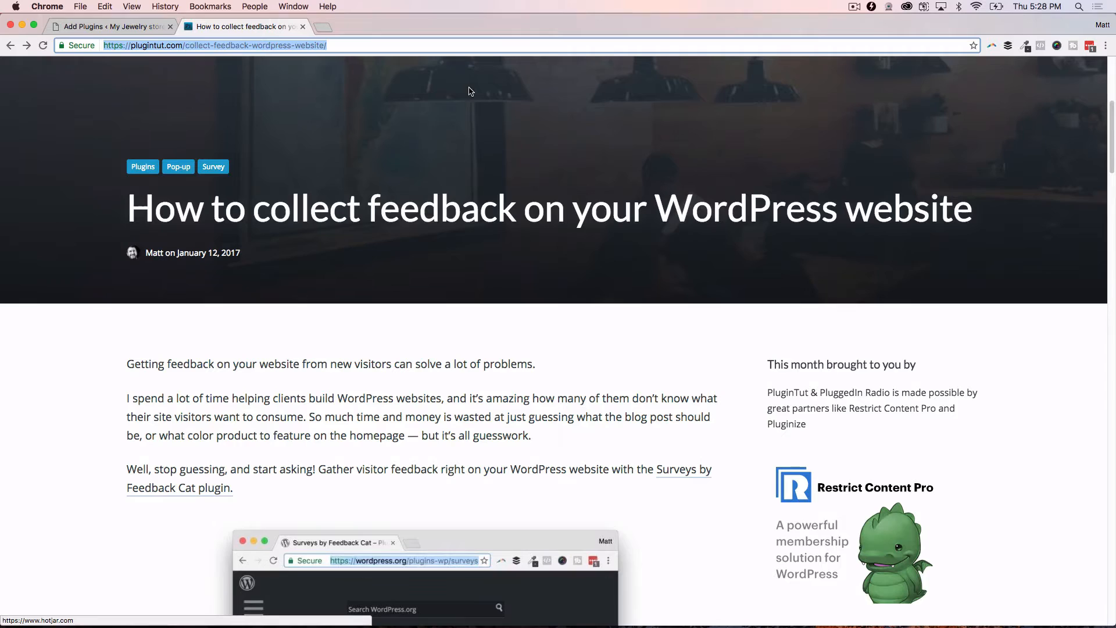
mouse_move(449, 91)
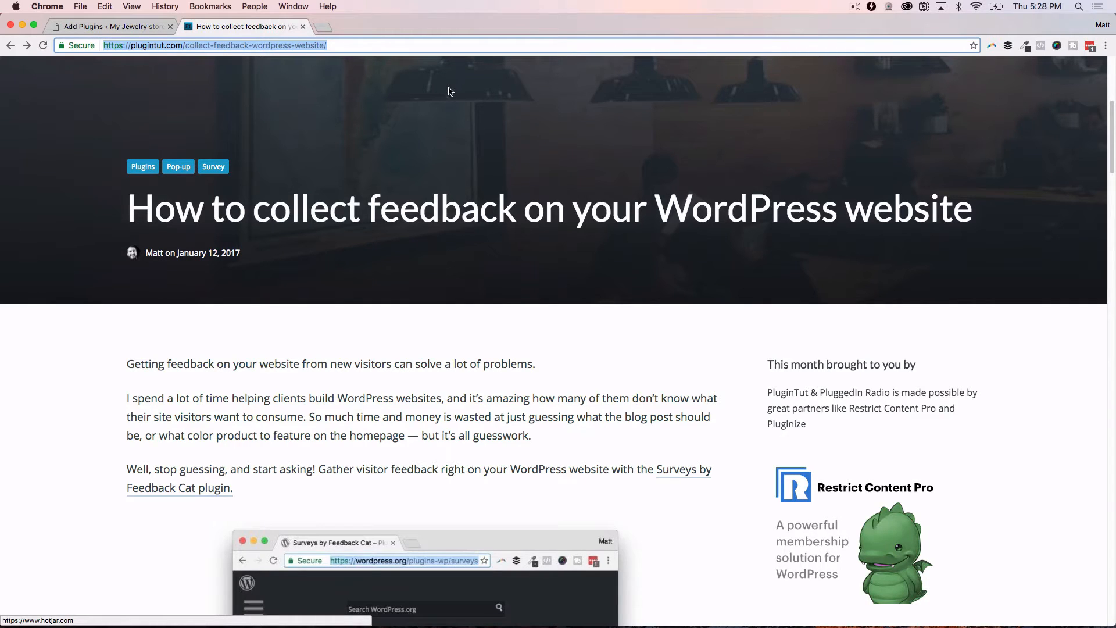
mouse_move(437, 93)
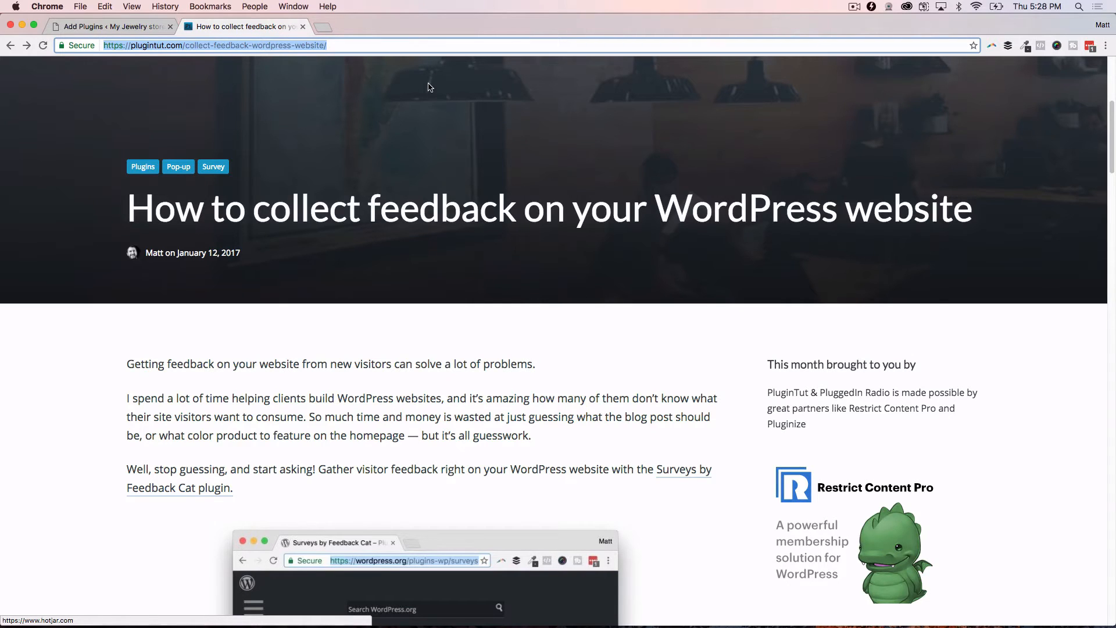
mouse_move(424, 75)
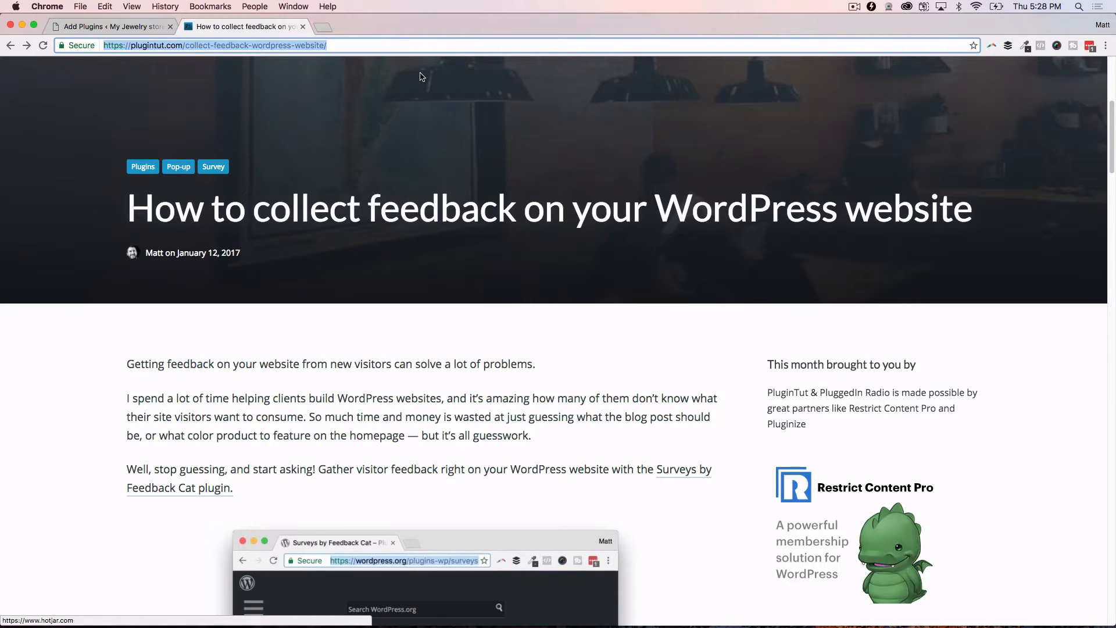
mouse_move(476, 149)
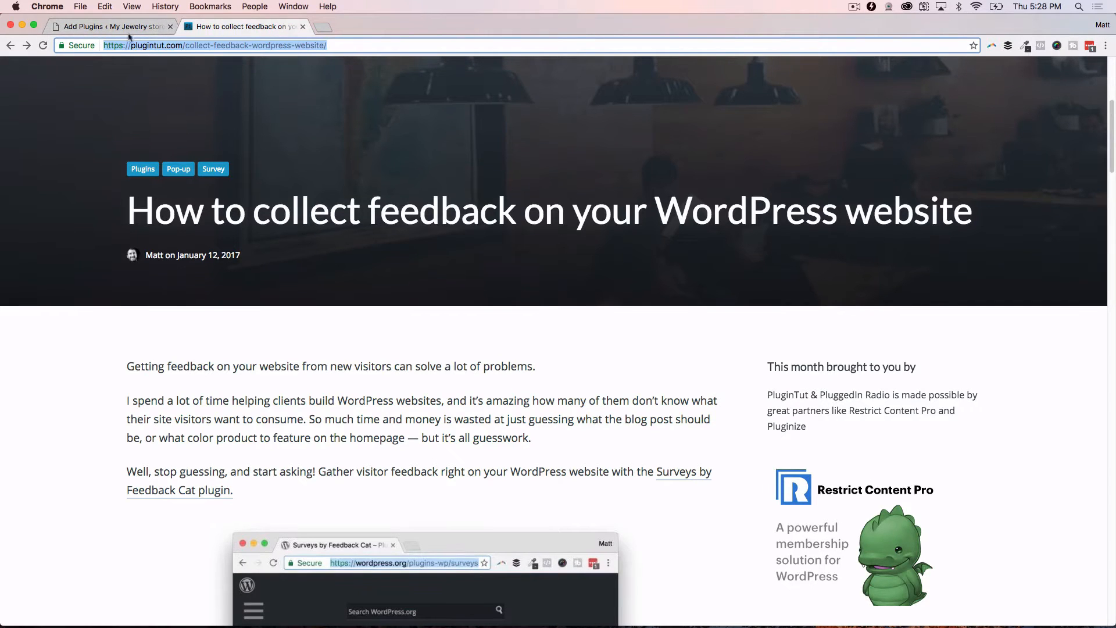
- Return to the active Surveys by Feedback Cat results and open the Feedback Cat poll editor
click(107, 27)
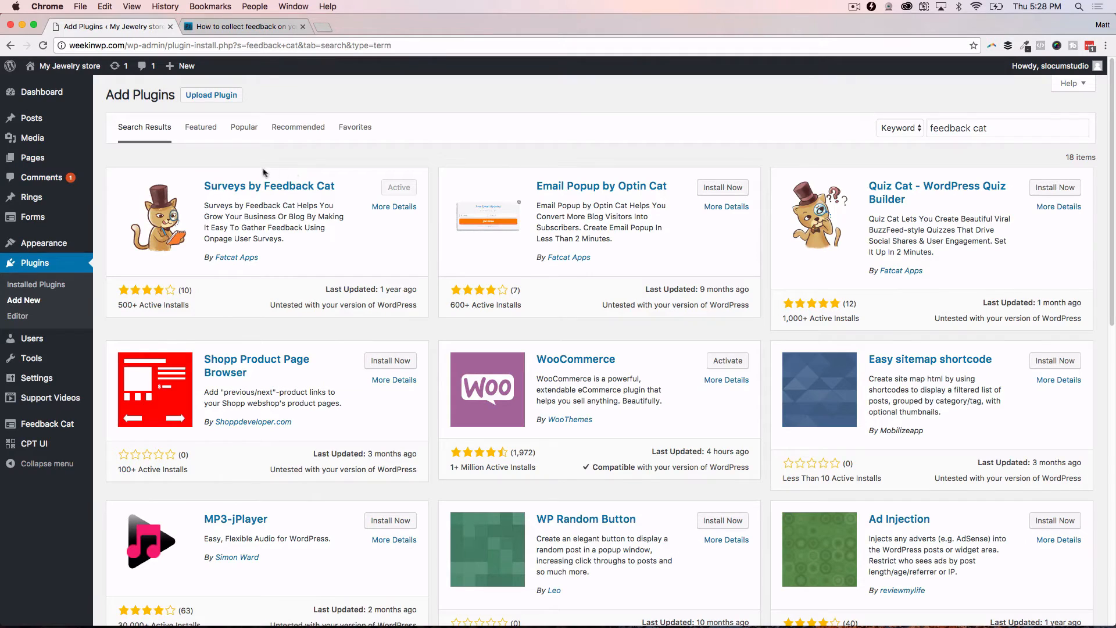
mouse_move(391, 195)
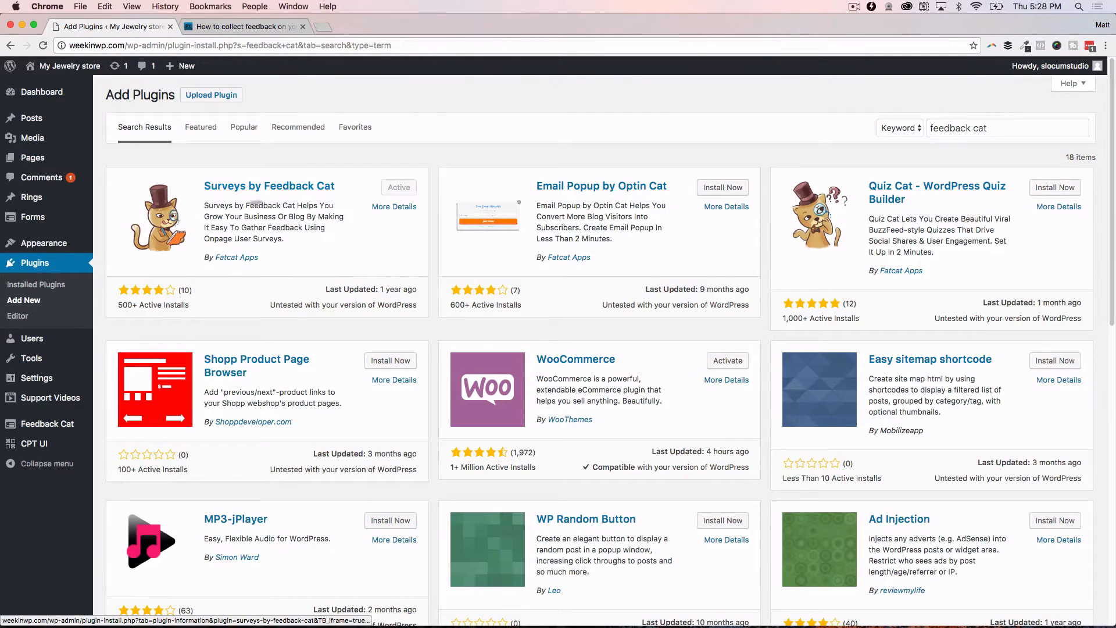
click(47, 424)
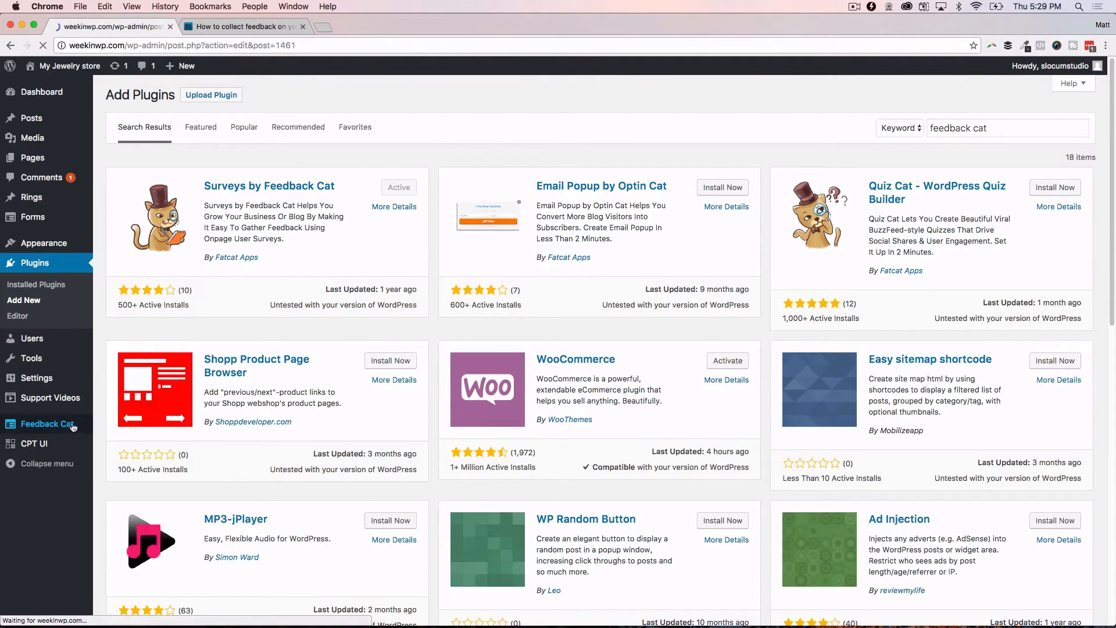
click(47, 424)
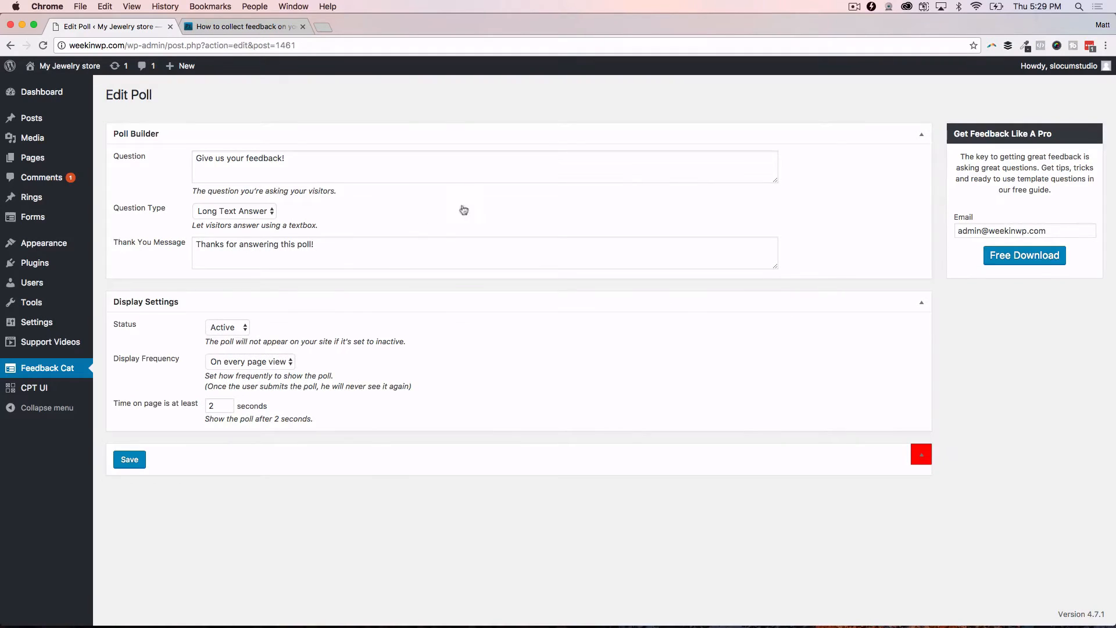
mouse_move(355, 172)
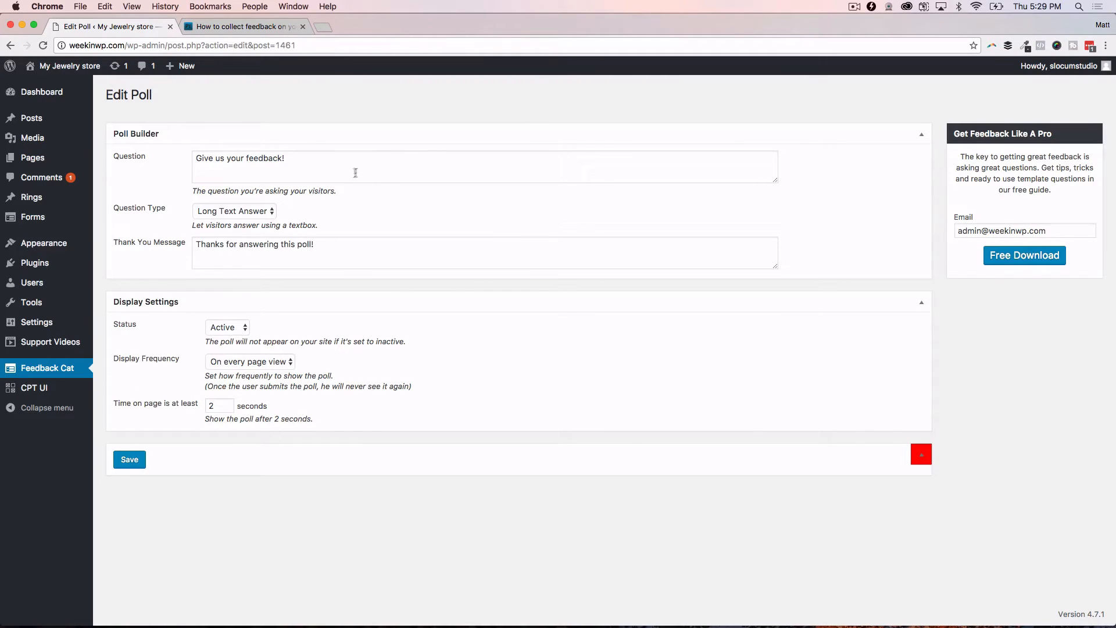
mouse_move(341, 156)
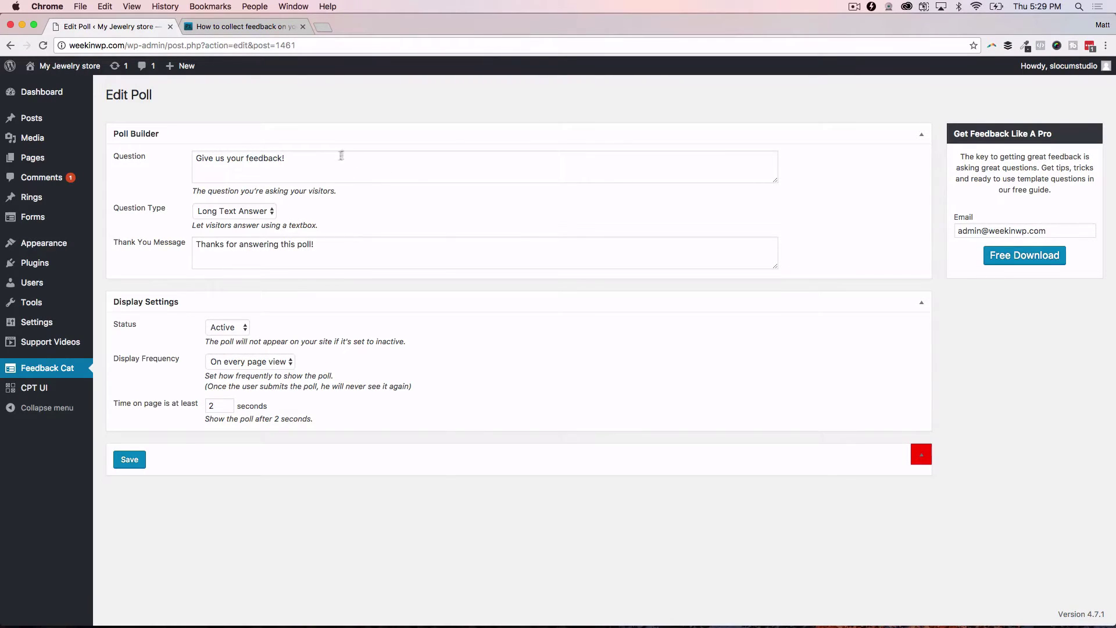
mouse_move(581, 330)
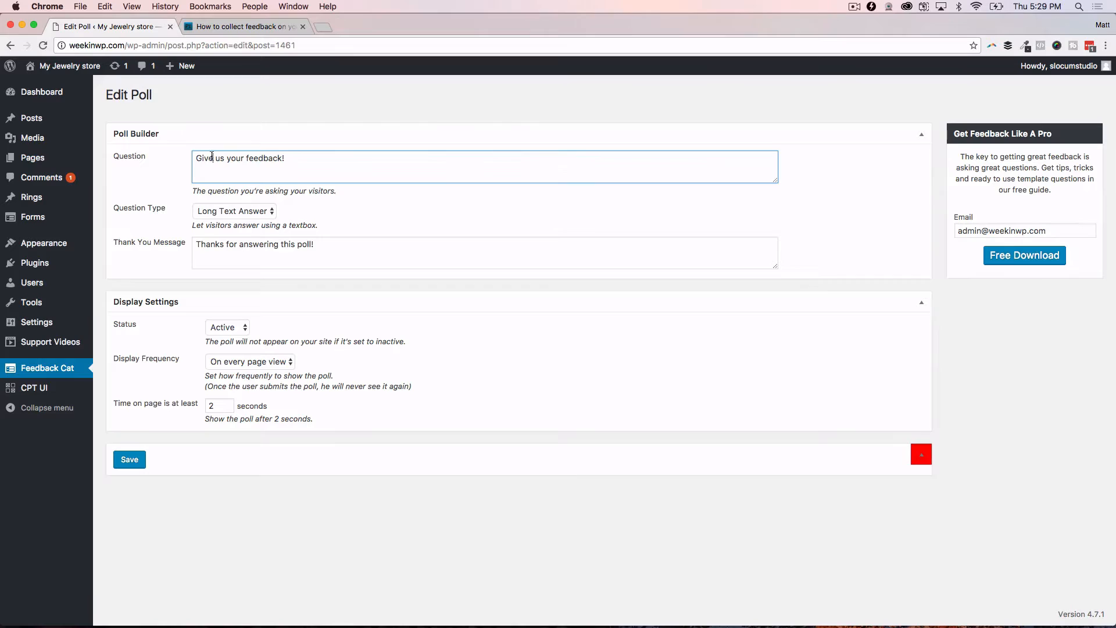
triple_click(238, 158)
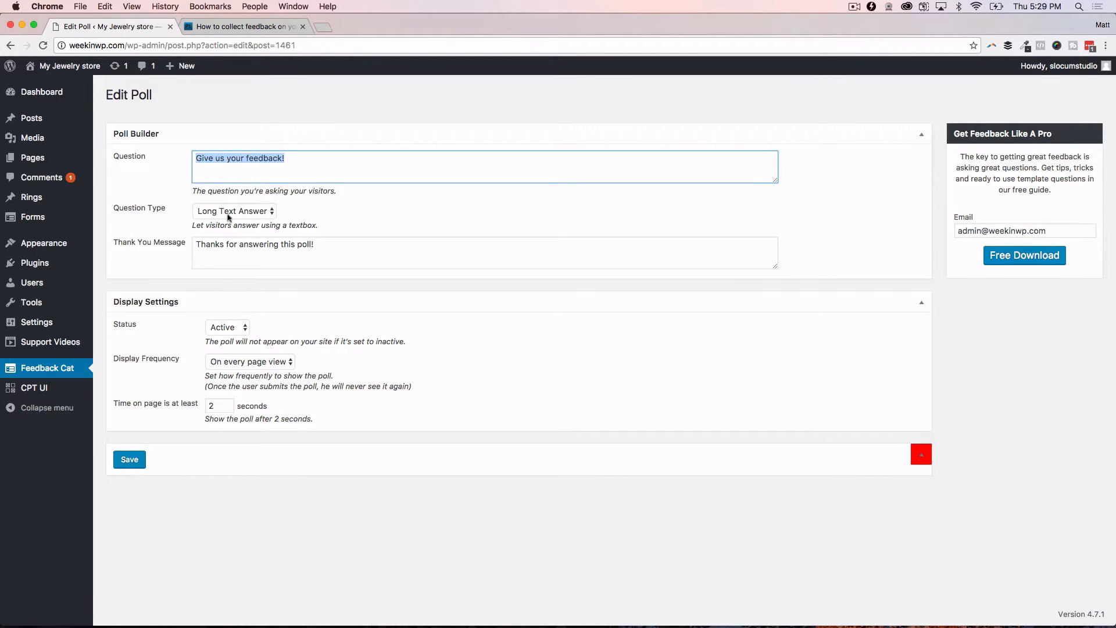
click(234, 210)
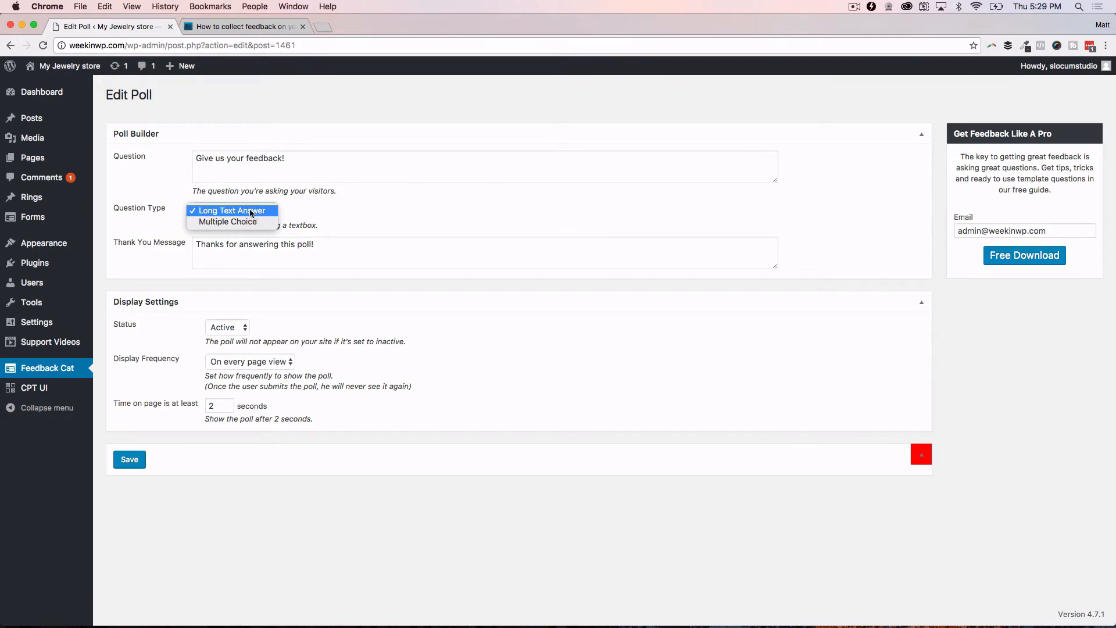
click(231, 210)
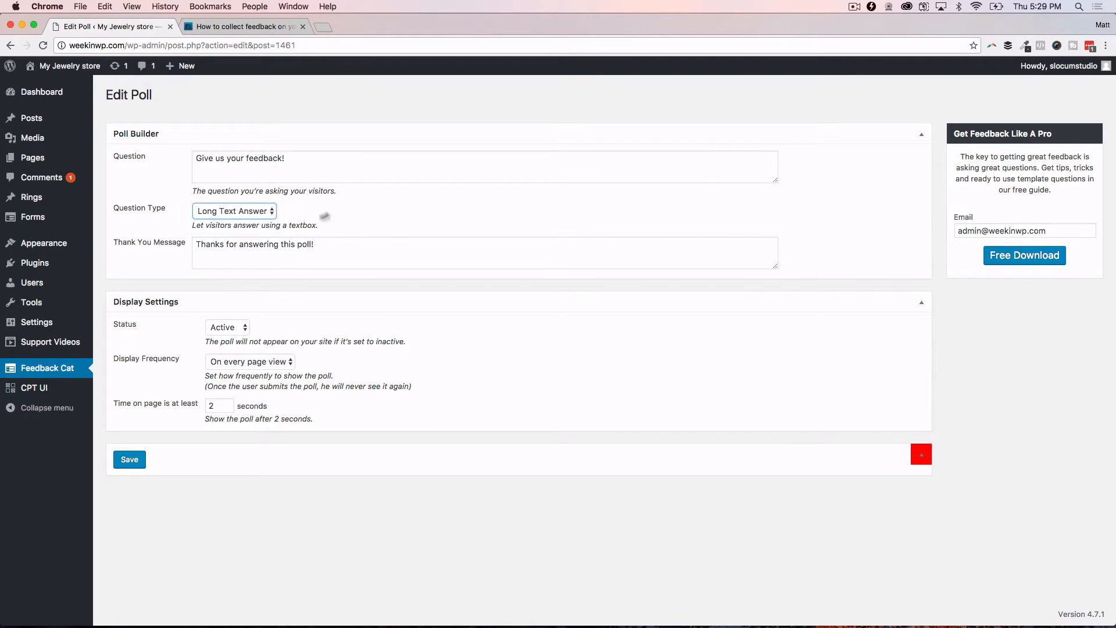
triple_click(253, 244)
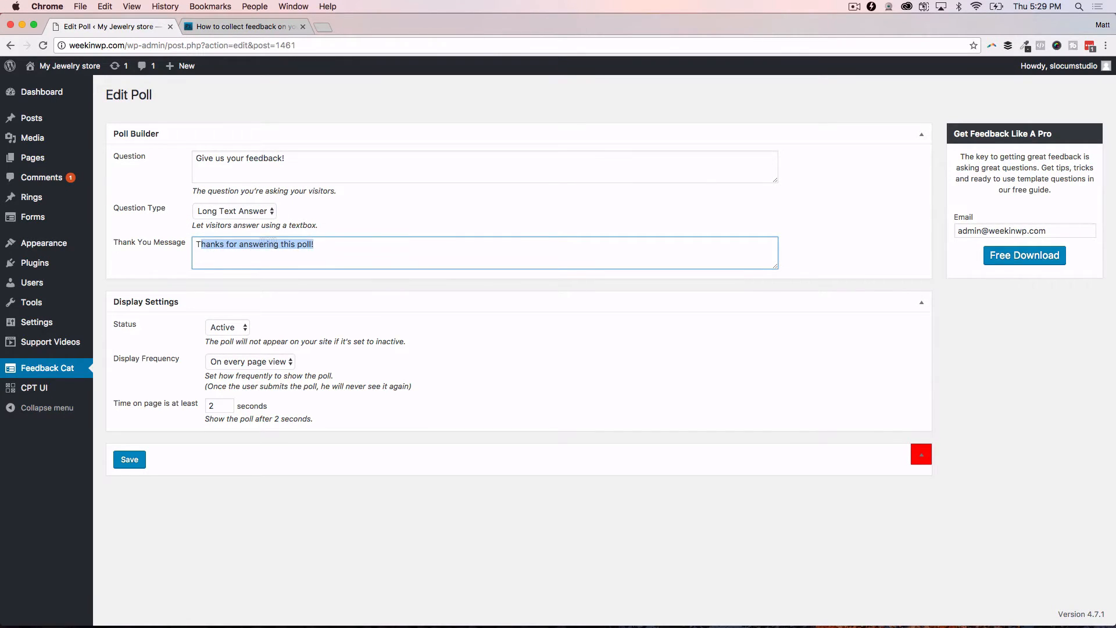
mouse_move(271, 247)
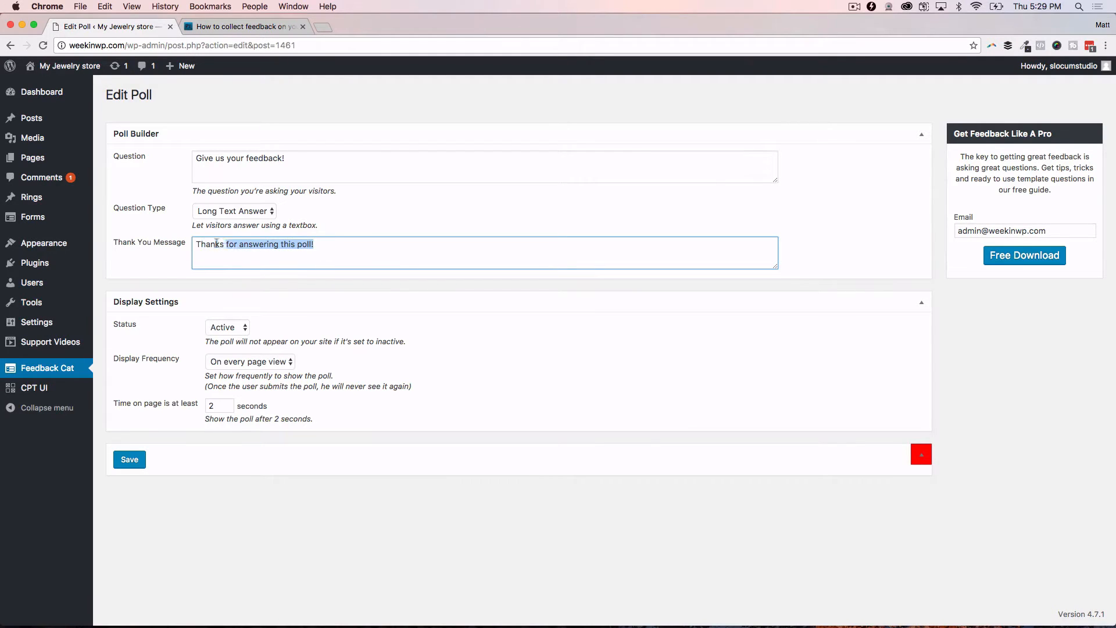
triple_click(254, 245)
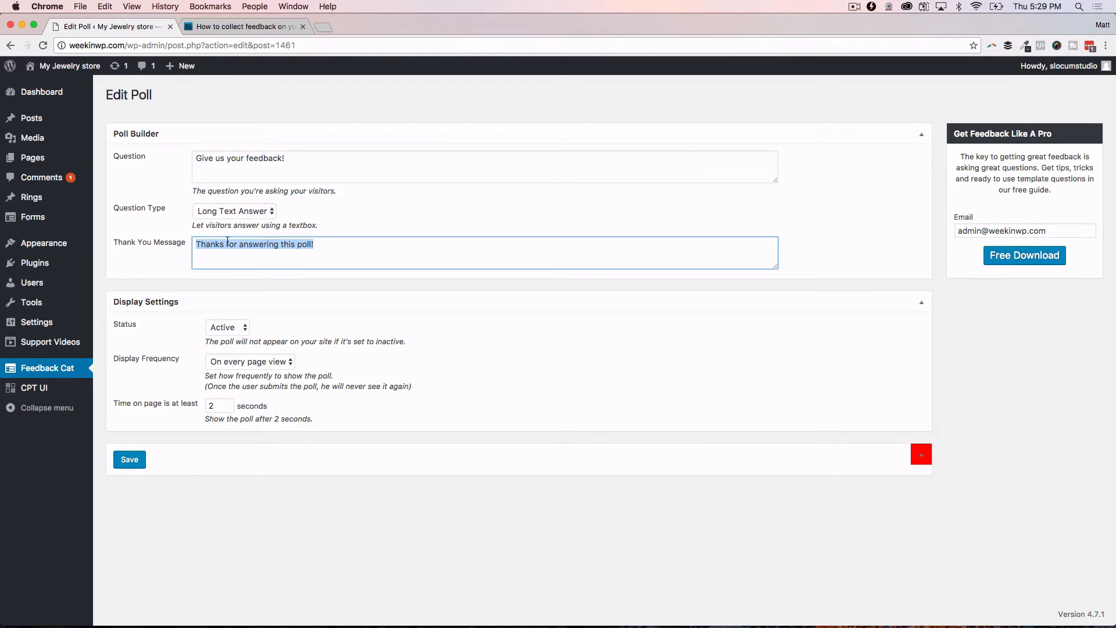
click(226, 327)
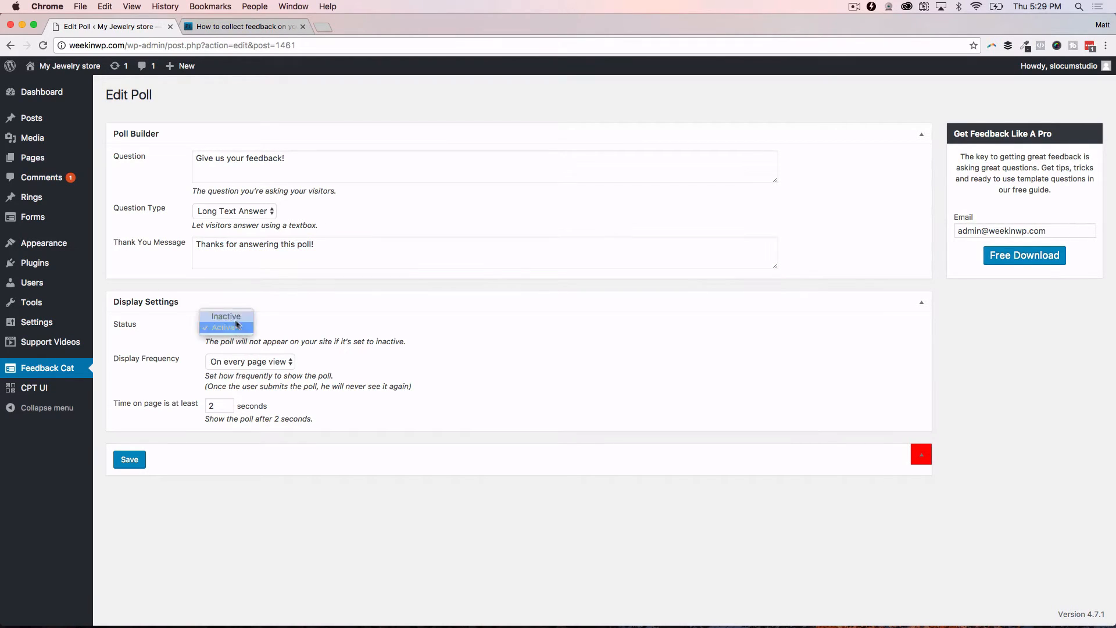
- Save the poll as Active, shown on every page view after 2 seconds
click(224, 327)
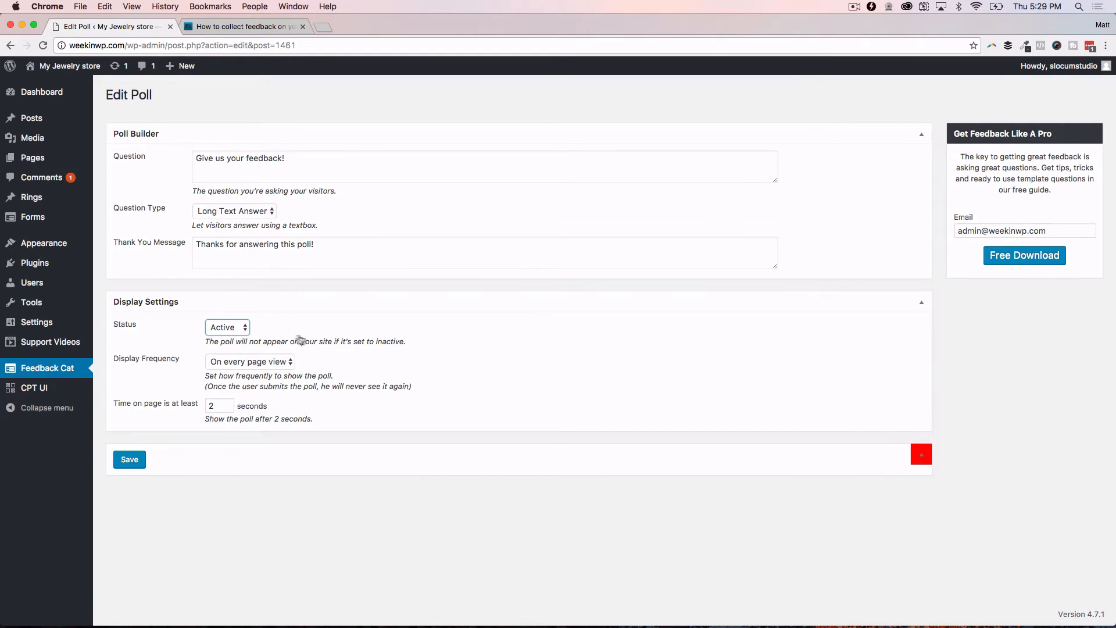
click(250, 361)
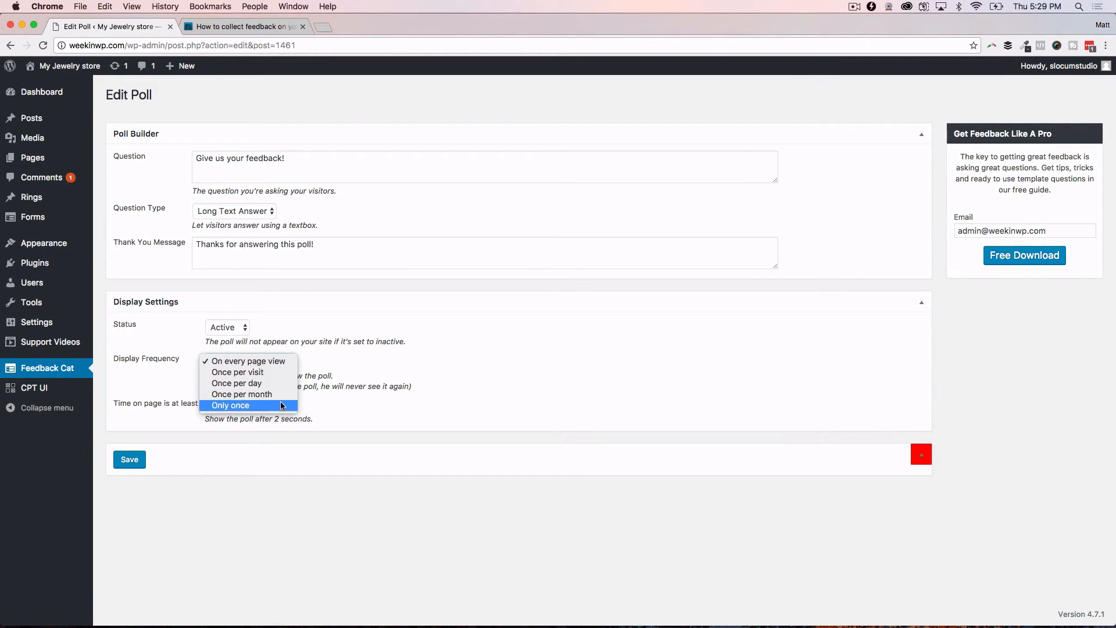
click(245, 361)
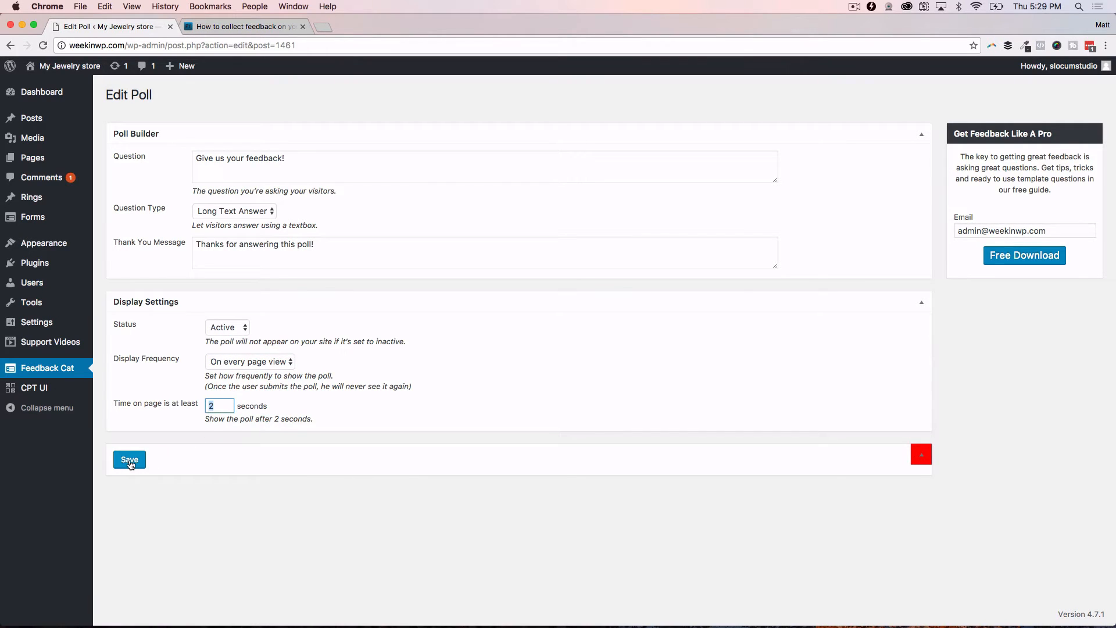
click(242, 27)
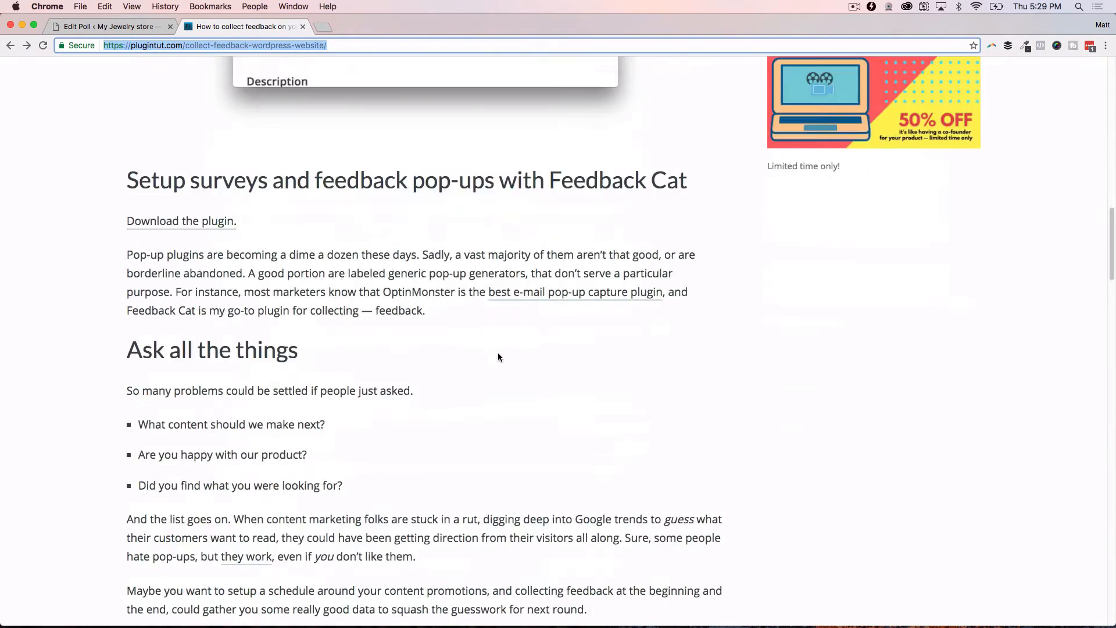
- Bring the article's 'Did you find what you were looking for?' pop-up example into view
scroll(down, 3)
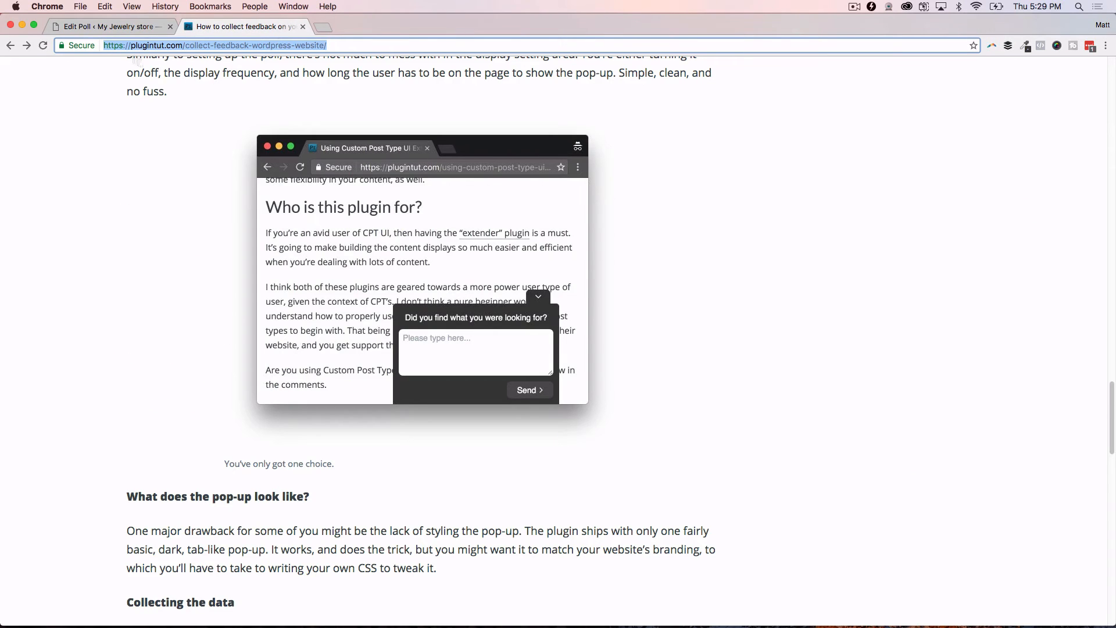
mouse_move(504, 389)
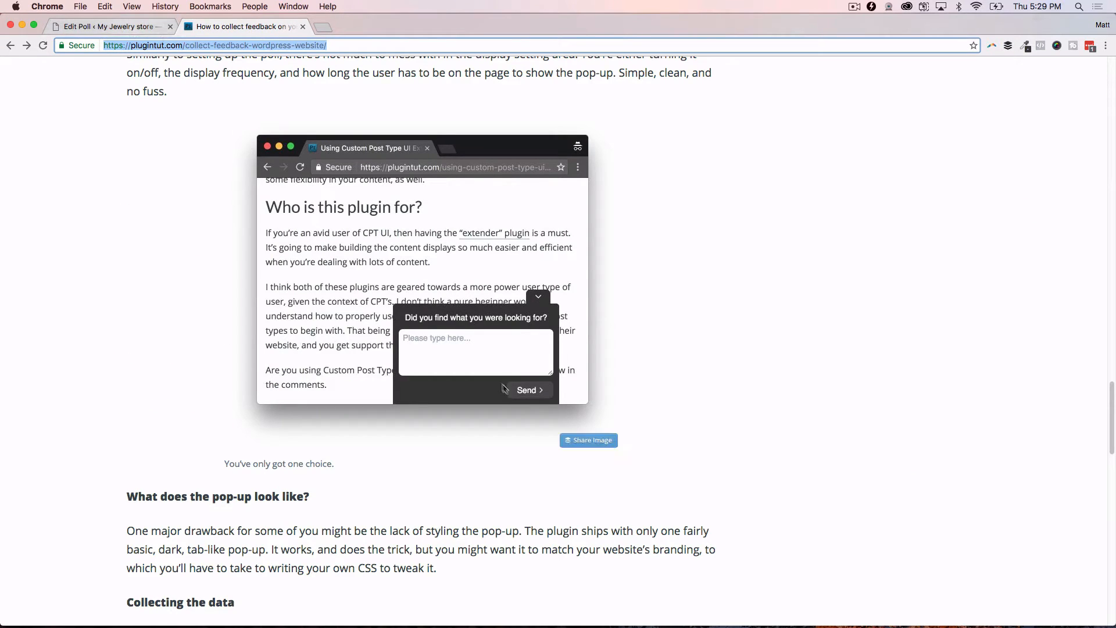
click(107, 26)
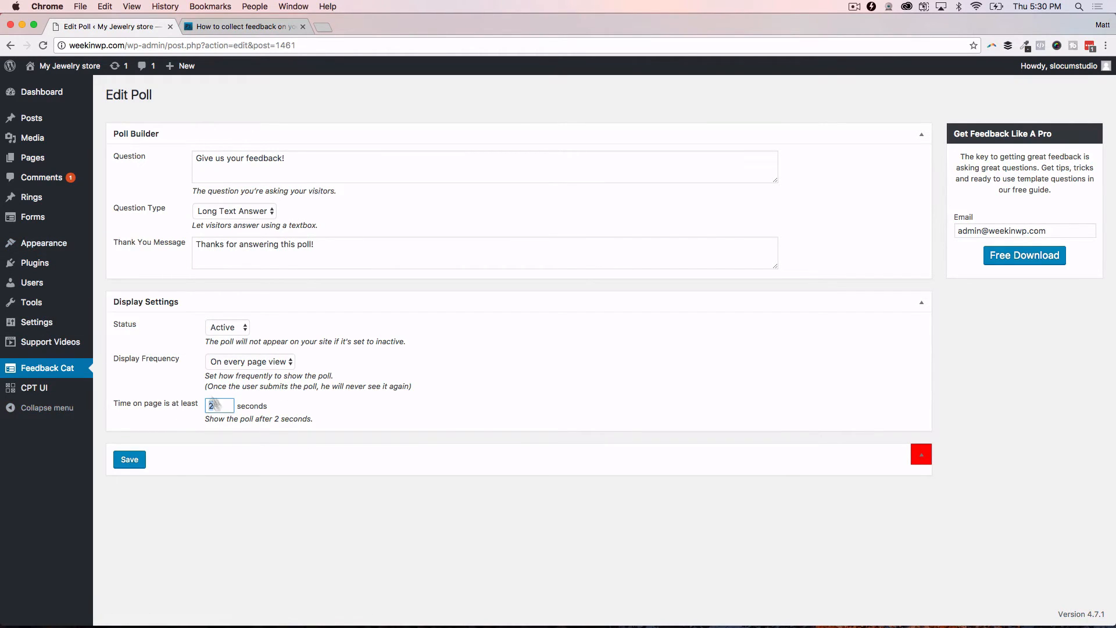
click(245, 27)
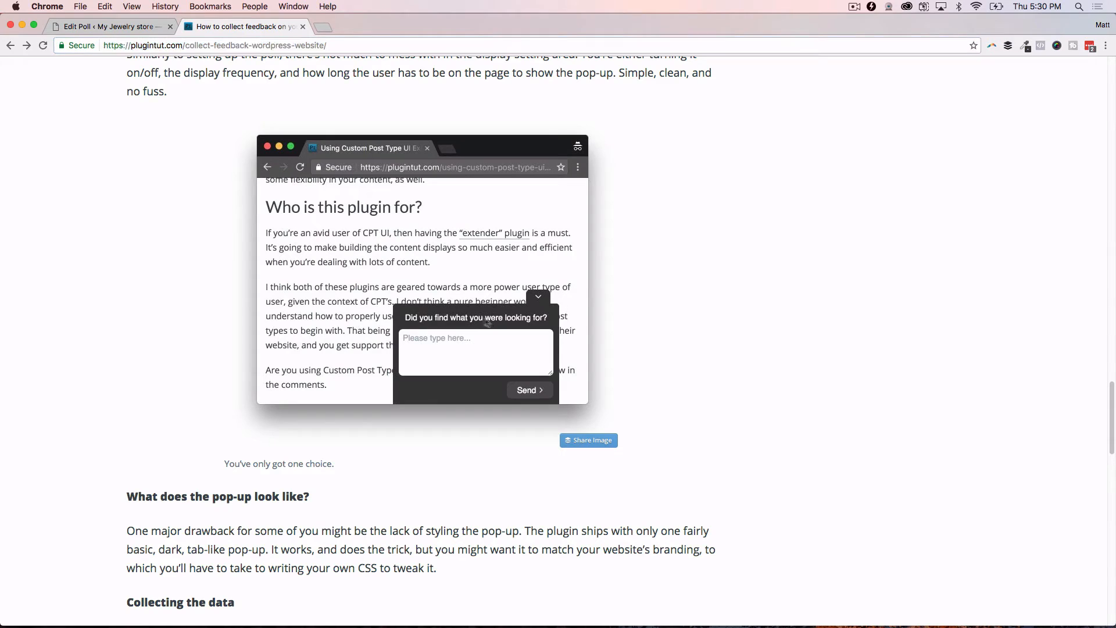
mouse_move(545, 311)
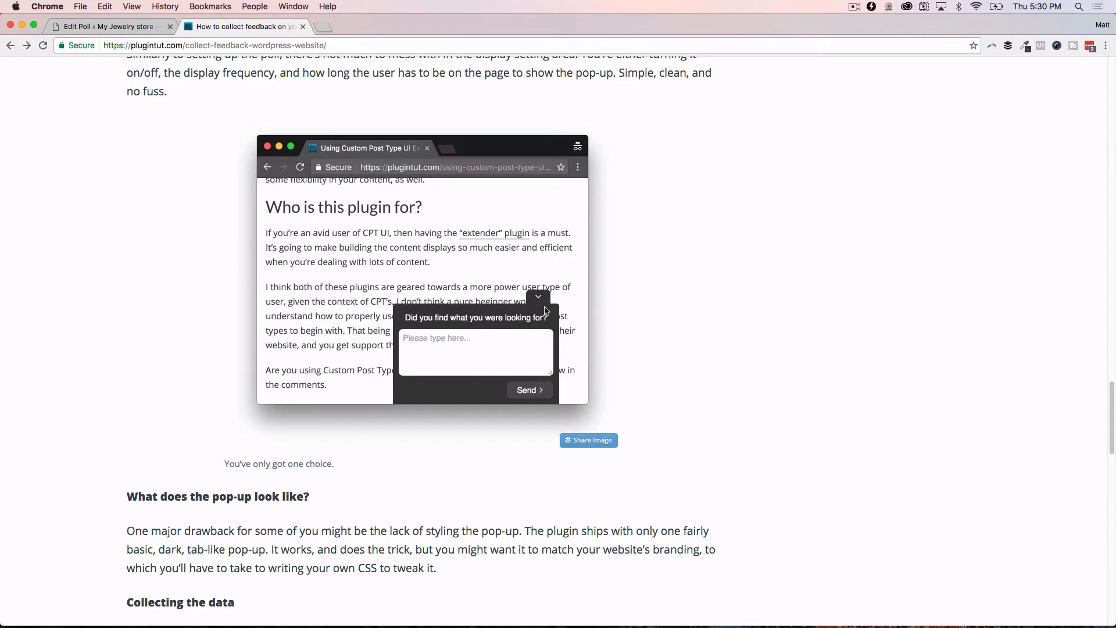
mouse_move(518, 327)
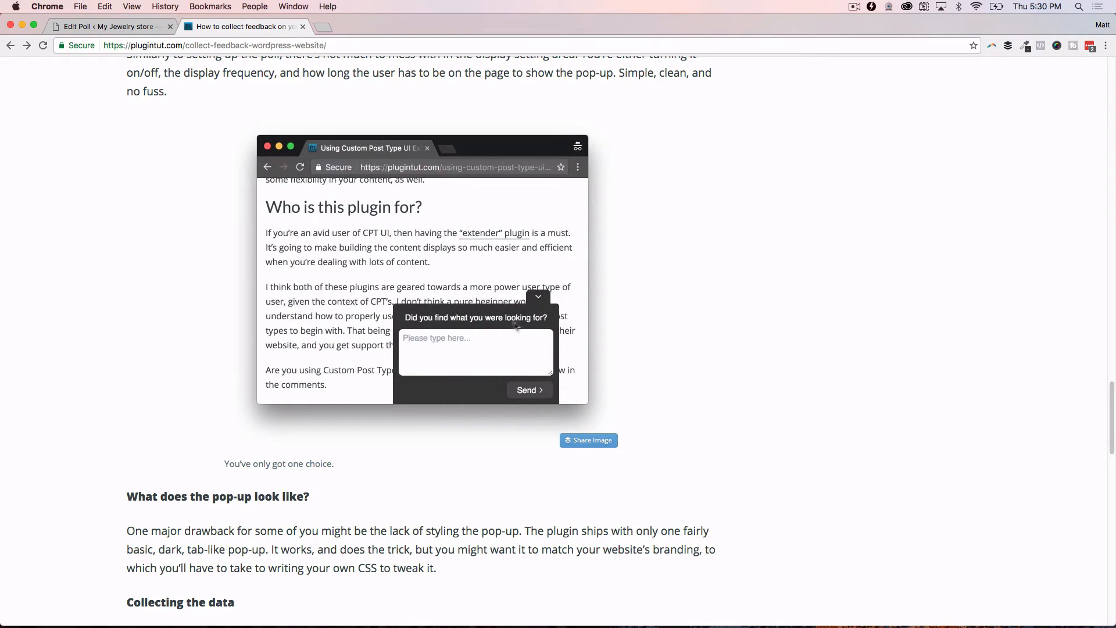
mouse_move(537, 335)
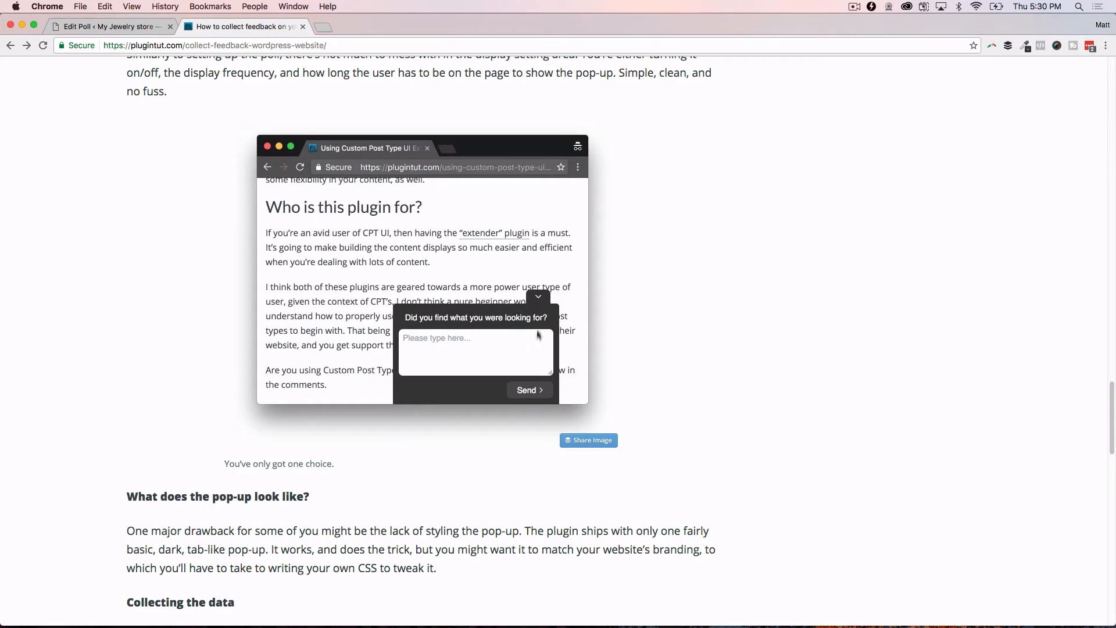
mouse_move(534, 299)
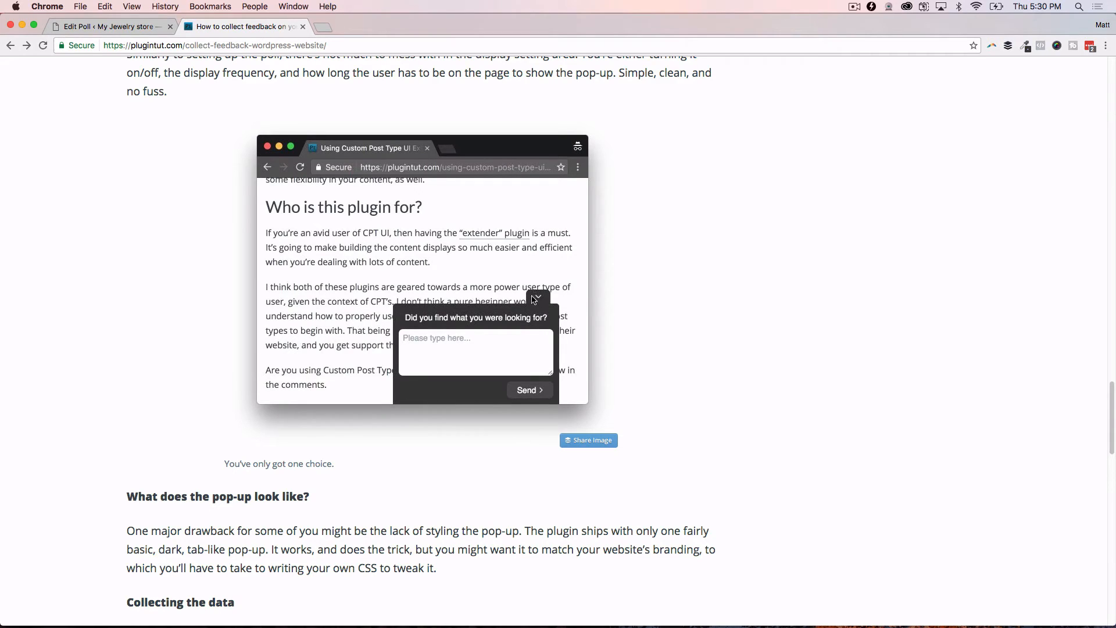
mouse_move(494, 317)
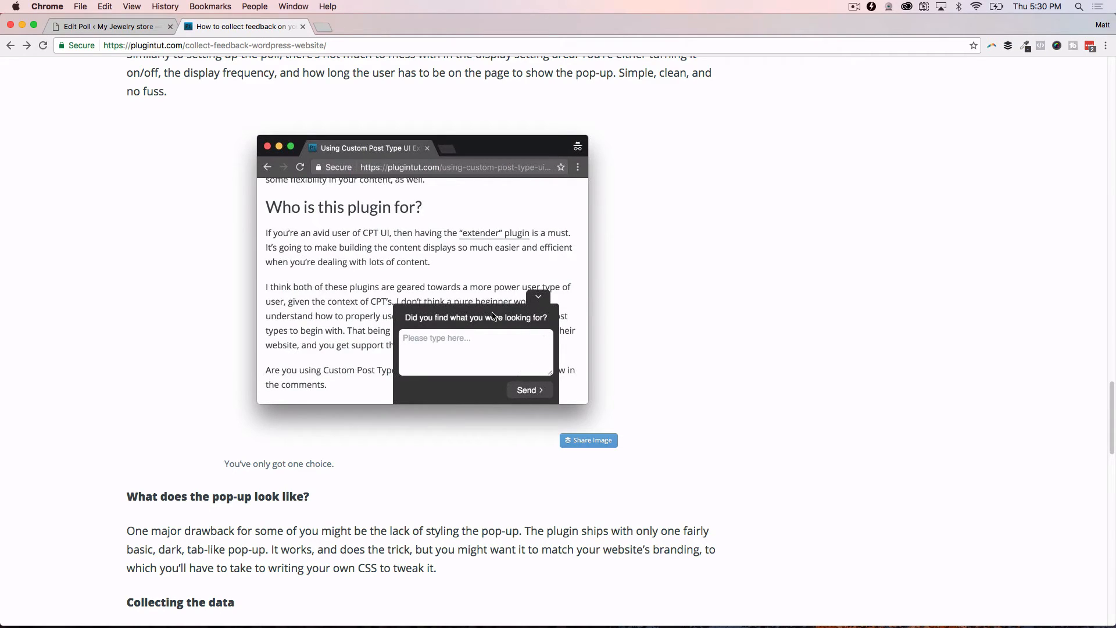
mouse_move(488, 298)
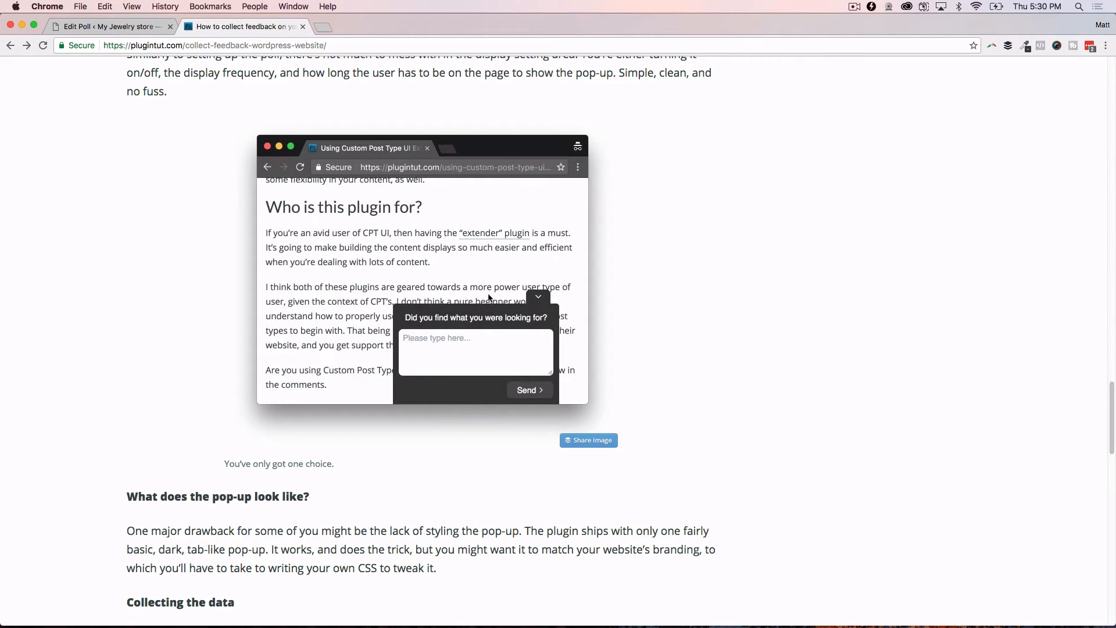
mouse_move(418, 295)
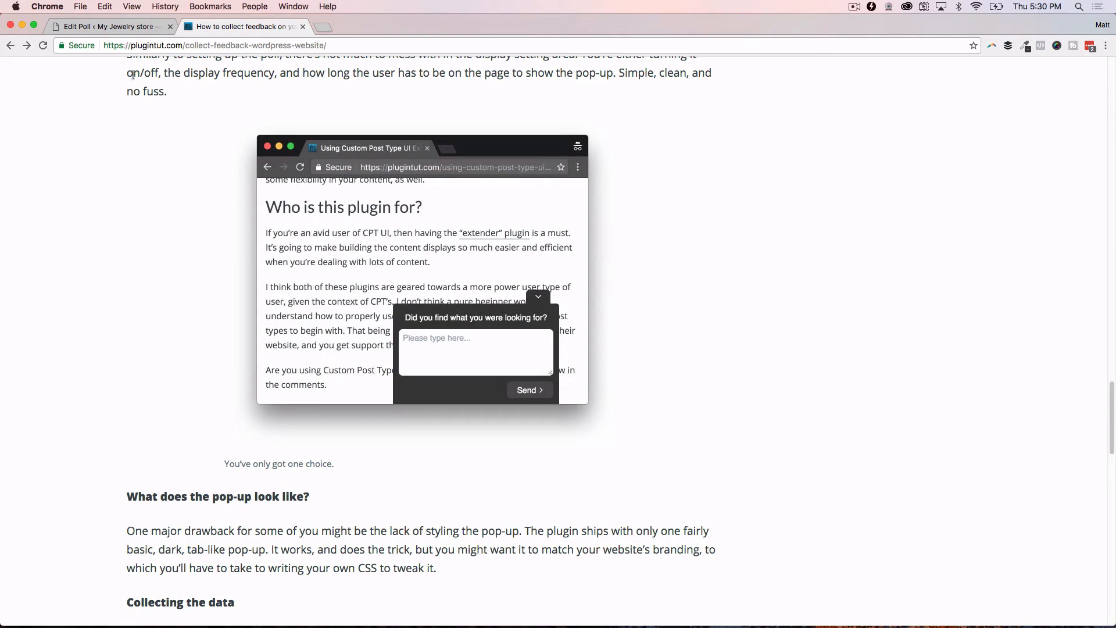
mouse_move(535, 285)
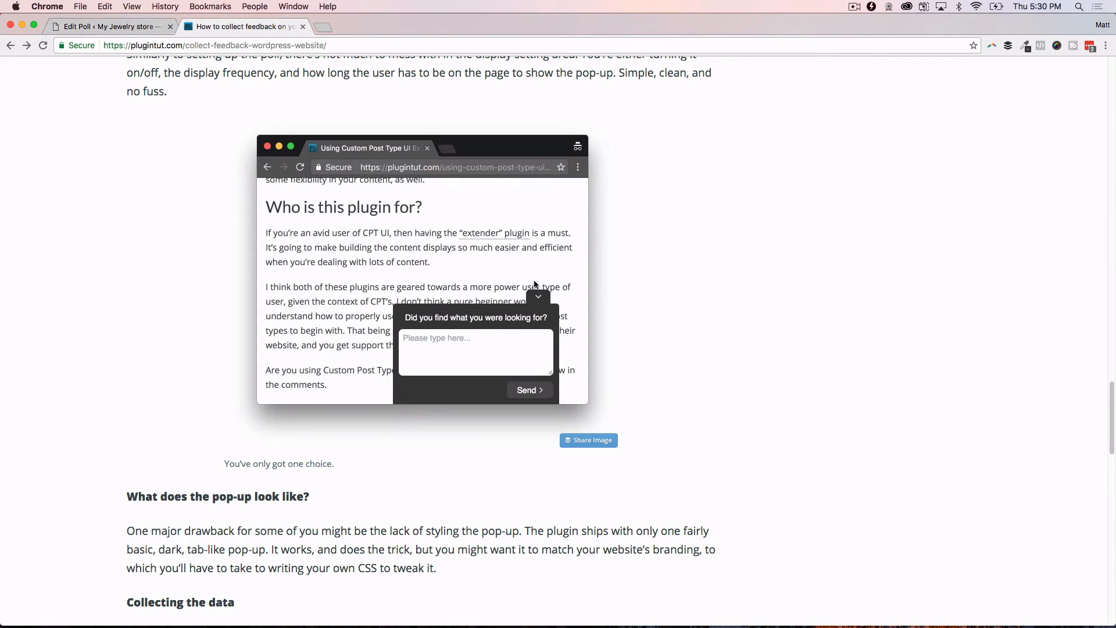
mouse_move(446, 345)
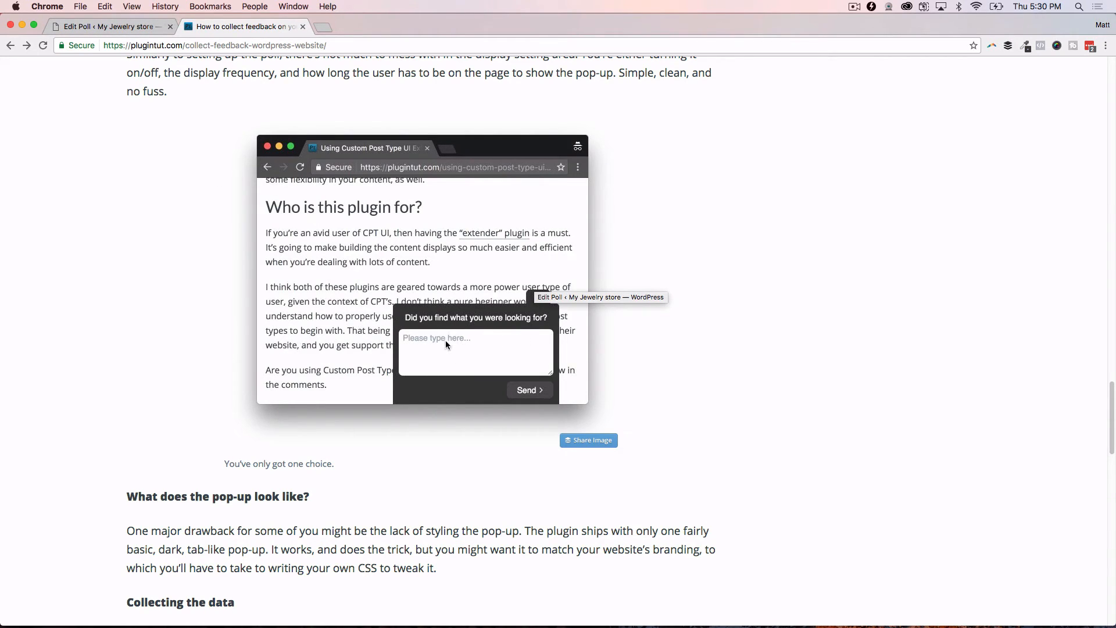
mouse_move(184, 64)
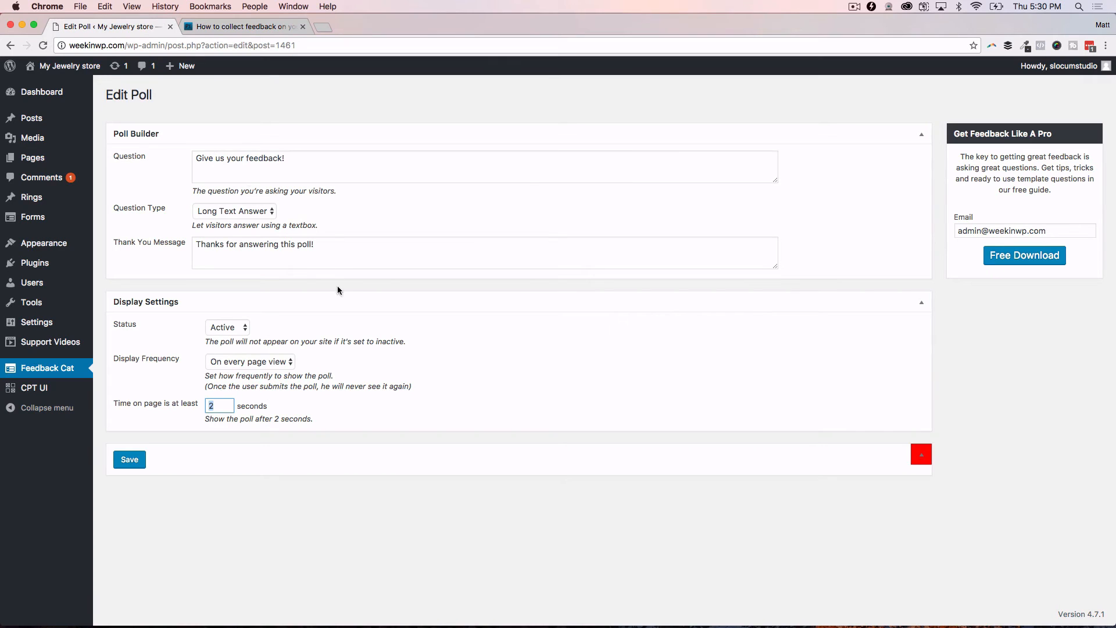
mouse_move(330, 300)
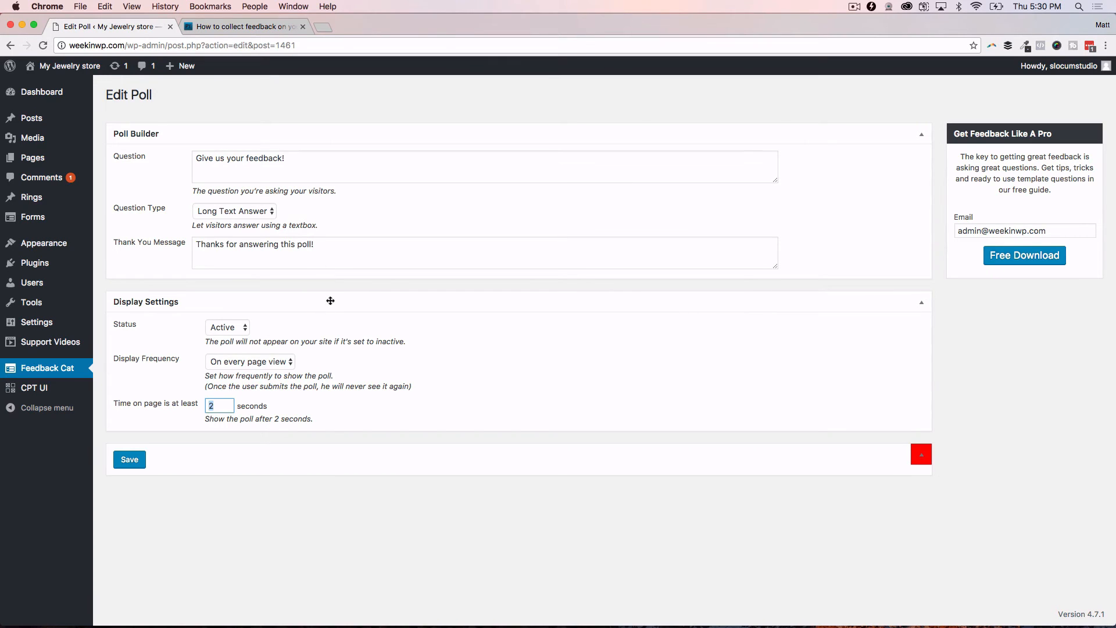
mouse_move(297, 289)
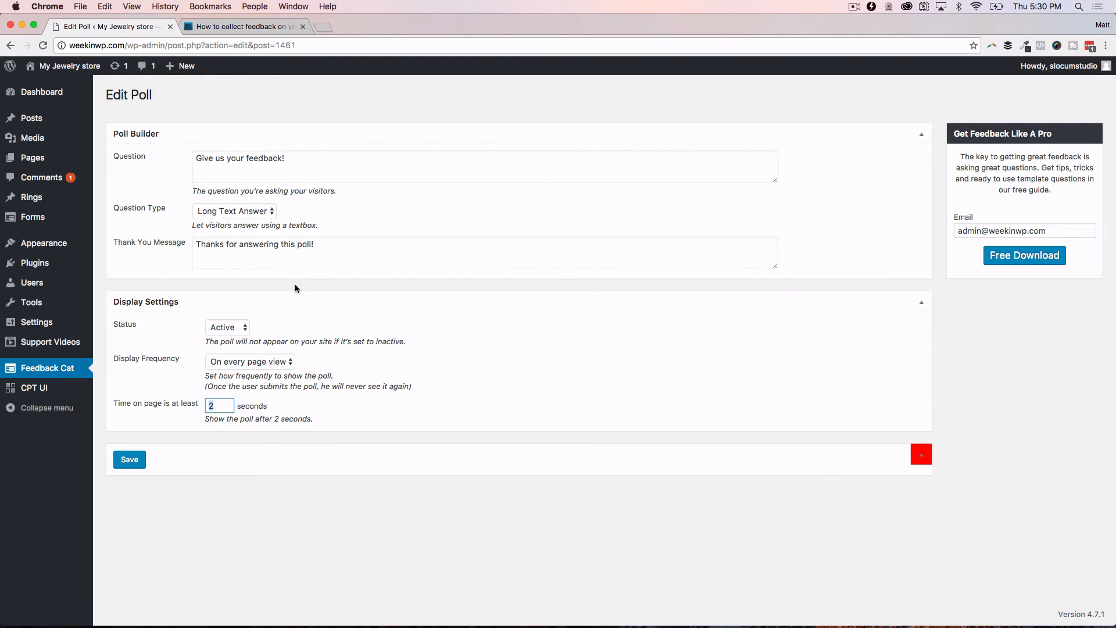
mouse_move(246, 26)
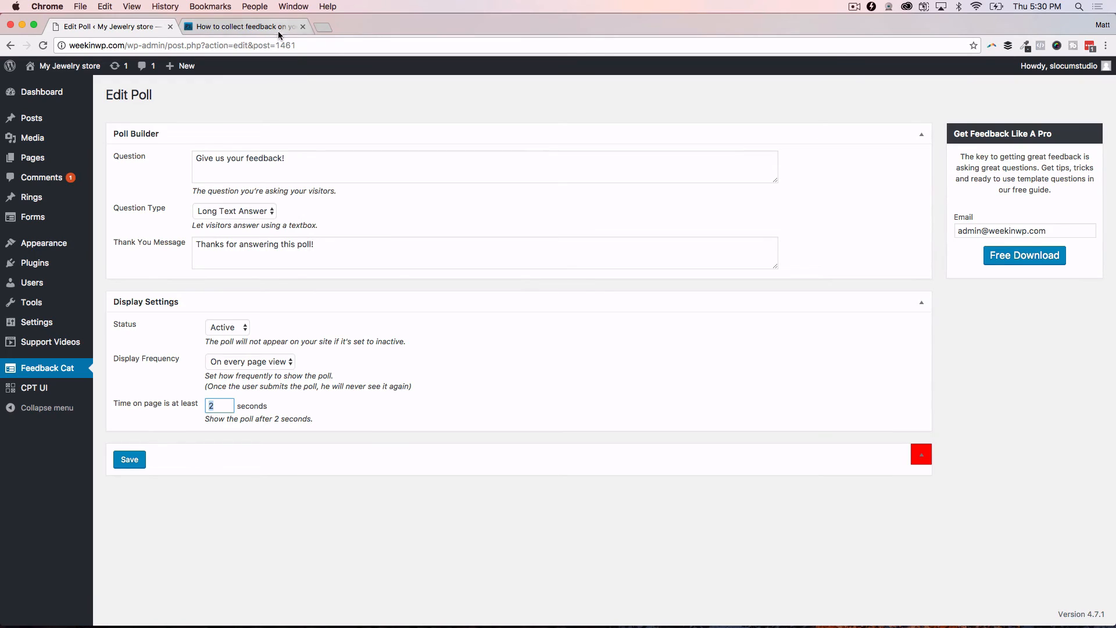
- Read the article's Poll builder and Display settings sections, then return to Edit Poll
click(242, 26)
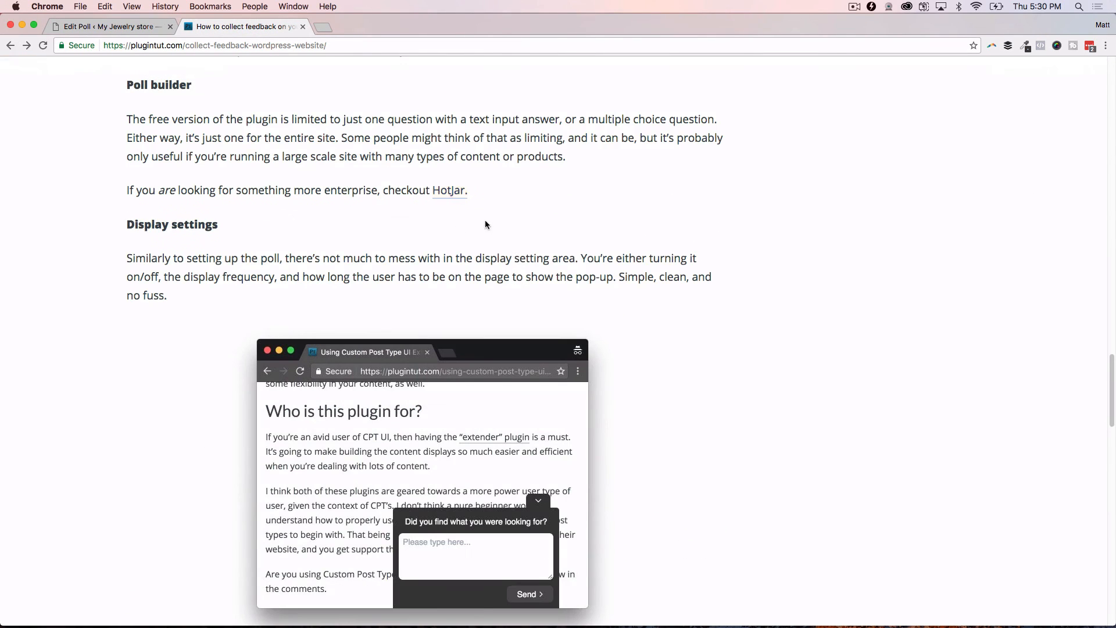
mouse_move(448, 190)
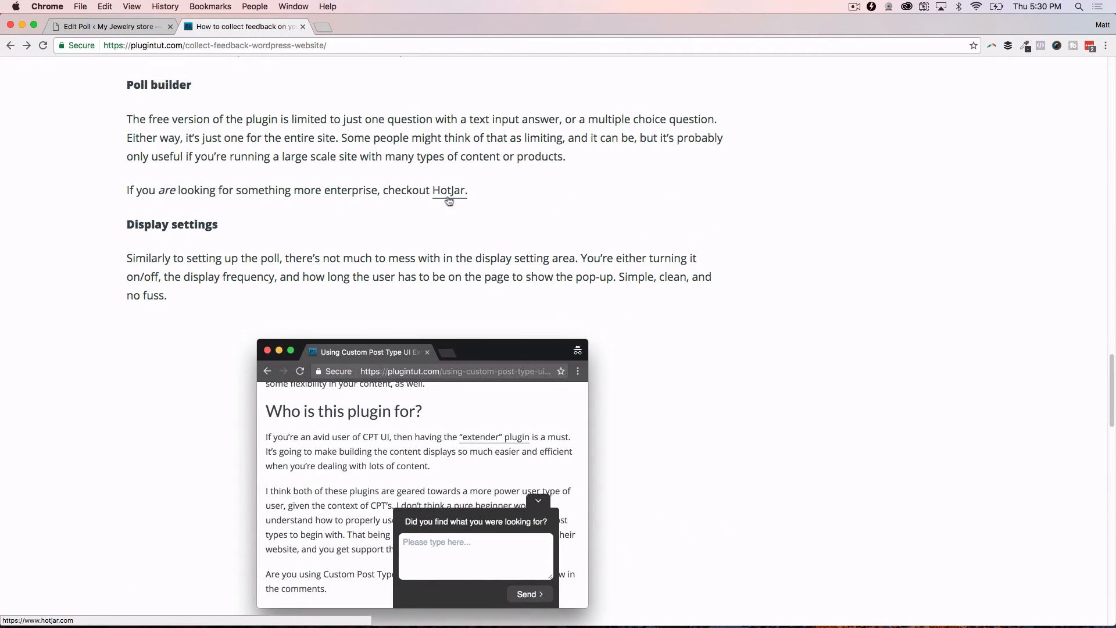
mouse_move(443, 195)
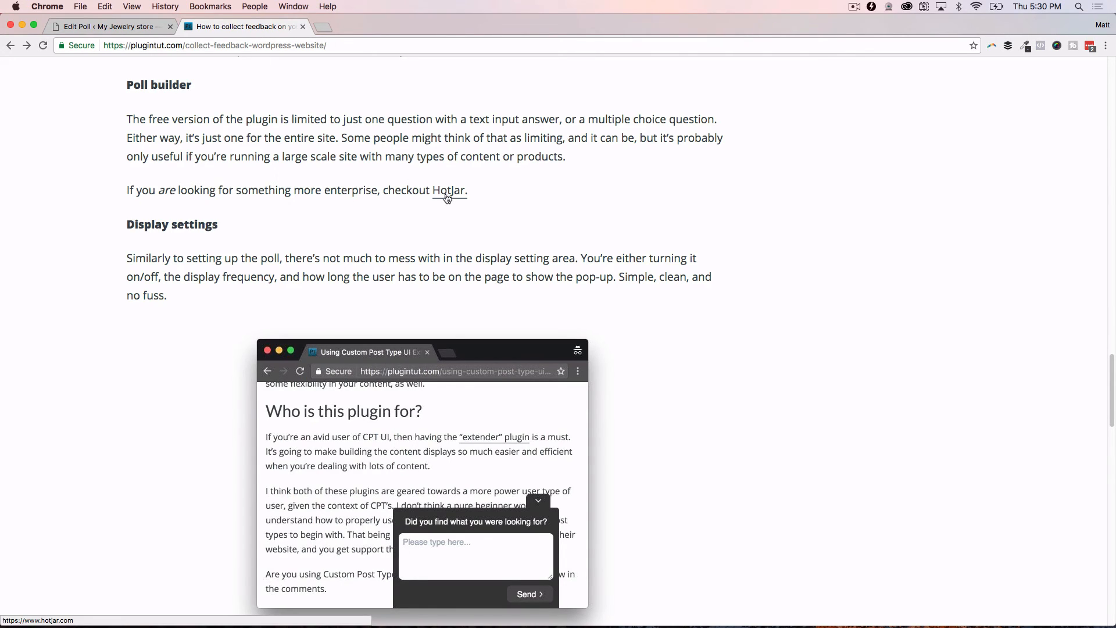
mouse_move(446, 203)
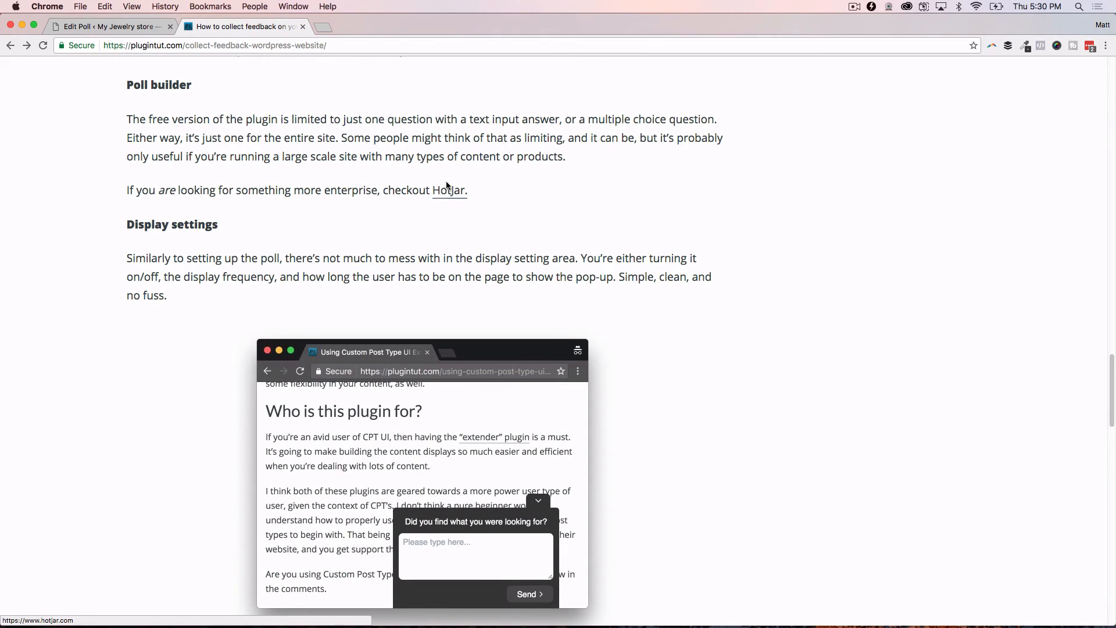
mouse_move(291, 75)
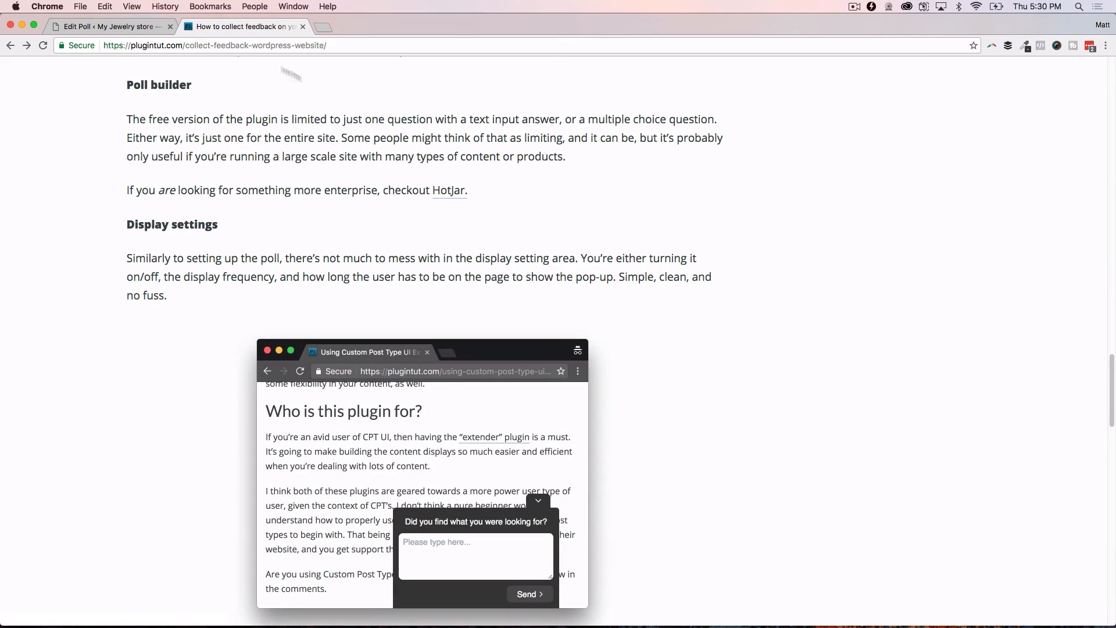
click(107, 26)
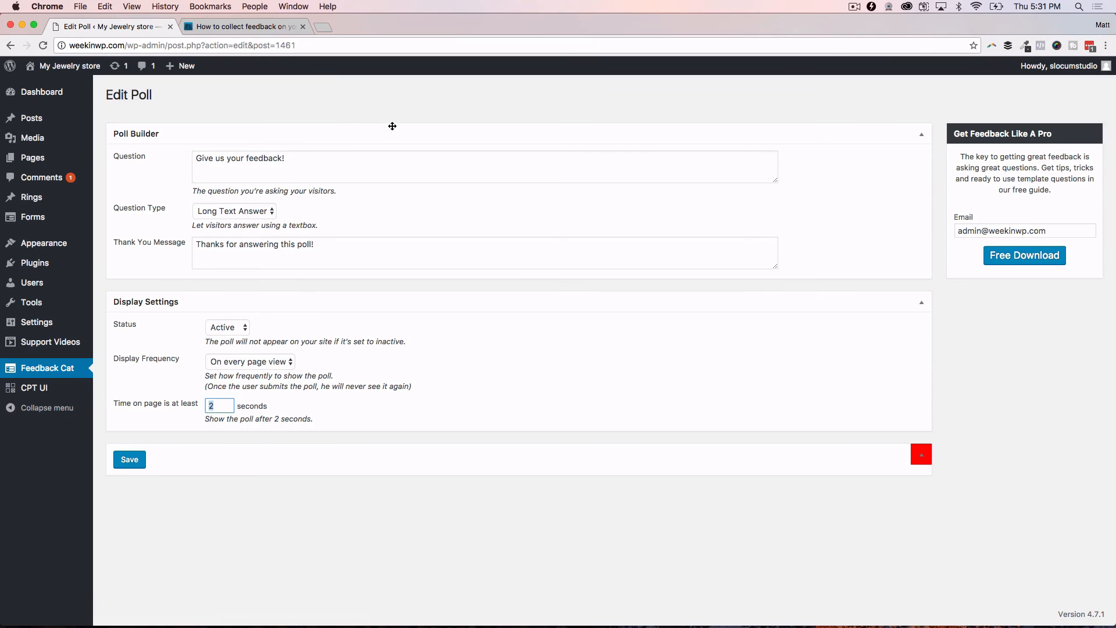
mouse_move(485, 126)
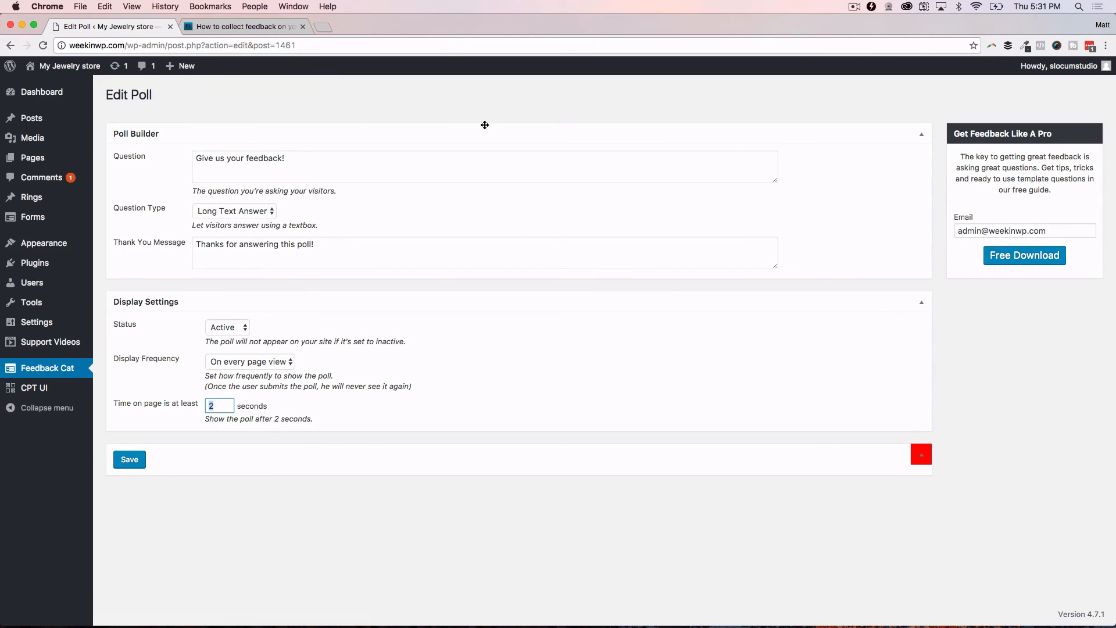
mouse_move(451, 127)
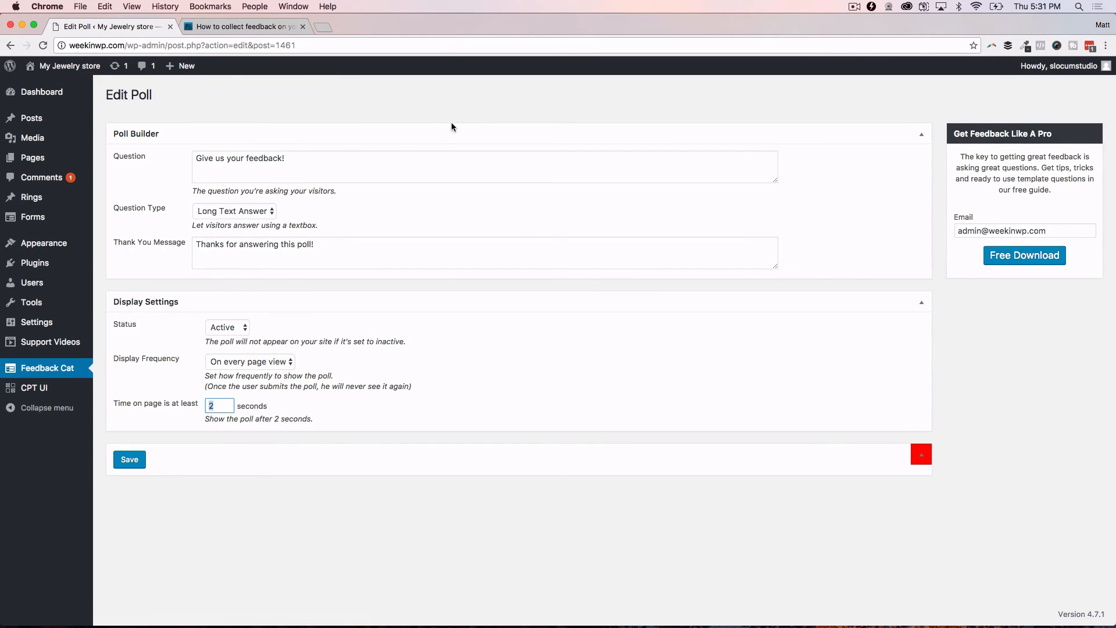
mouse_move(697, 110)
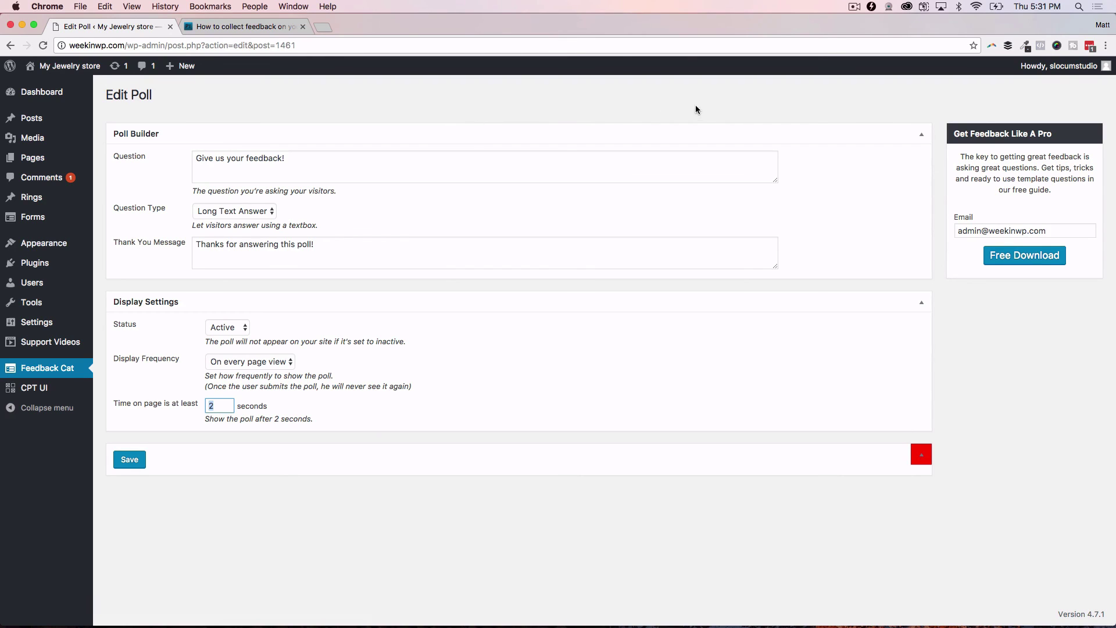
mouse_move(355, 37)
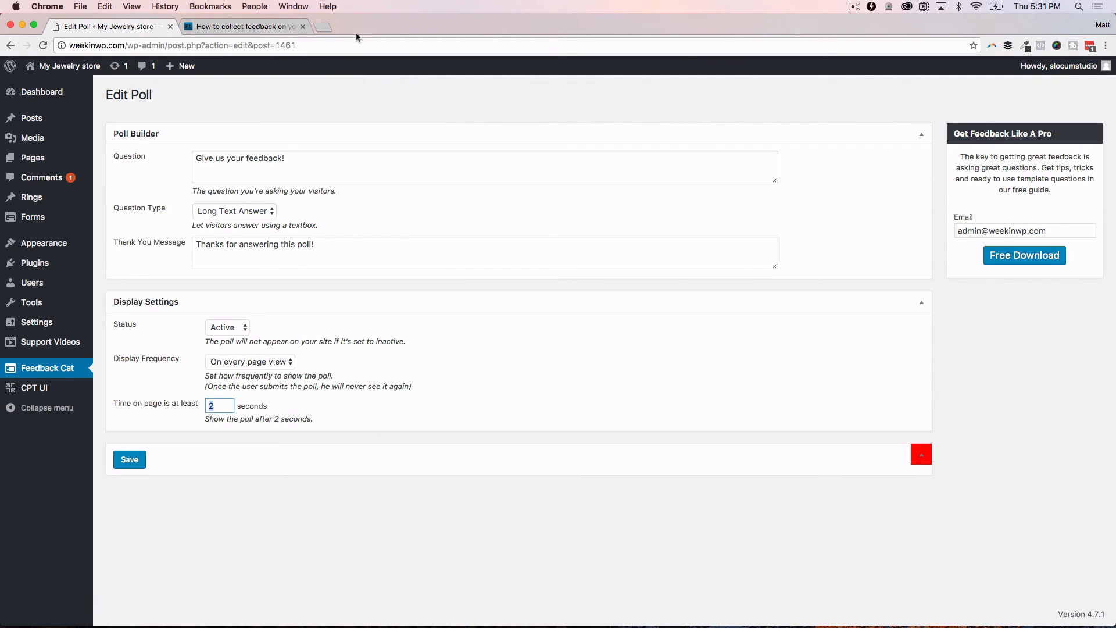
mouse_move(628, 41)
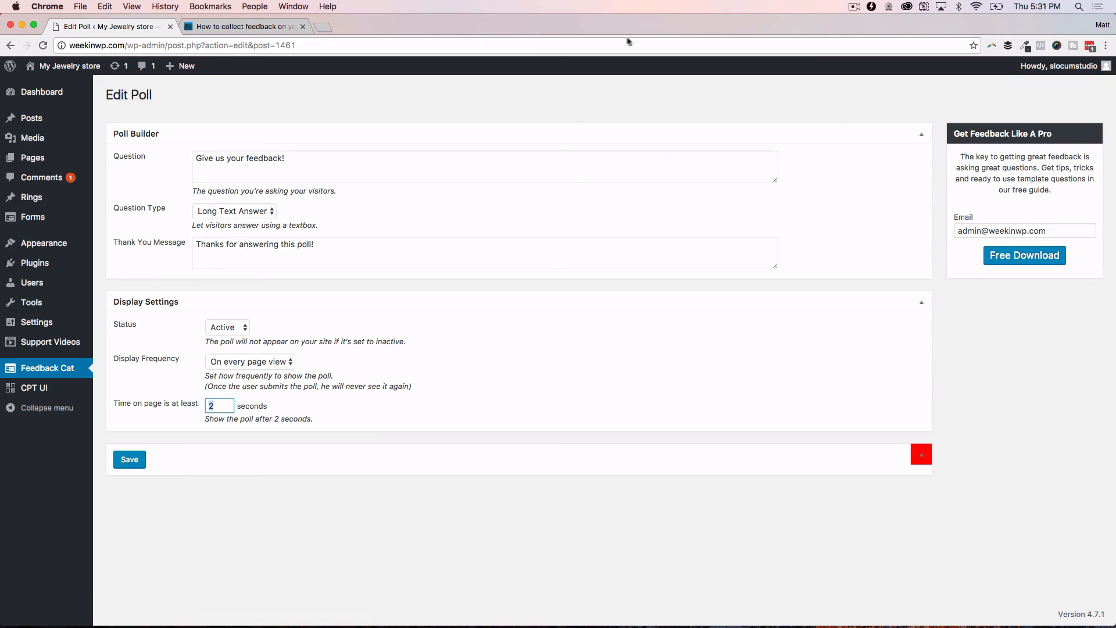
mouse_move(372, 52)
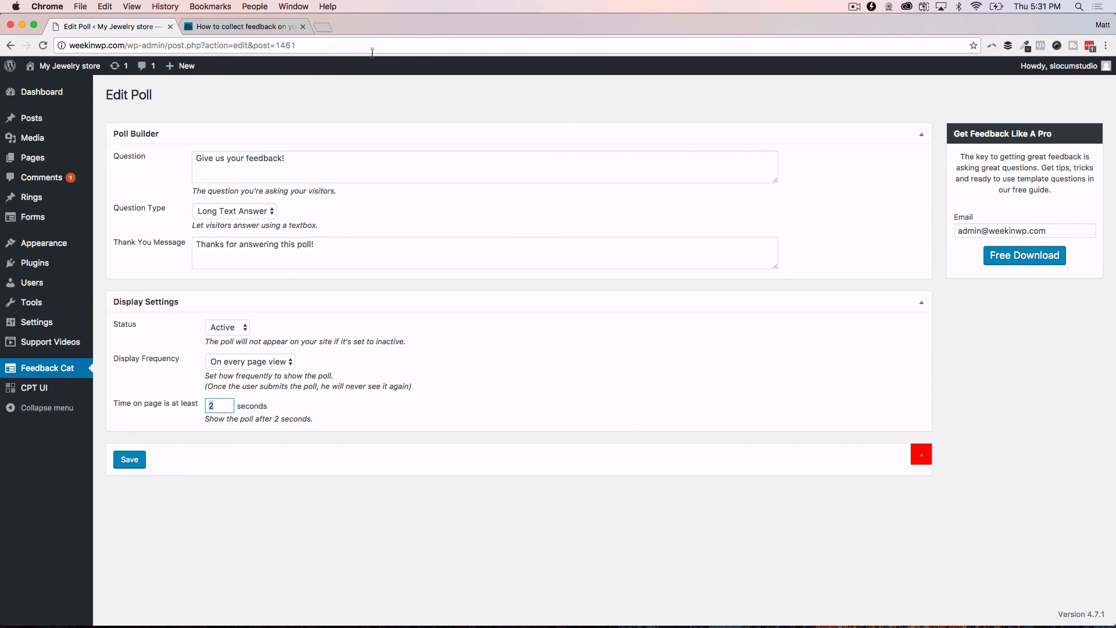
mouse_move(606, 77)
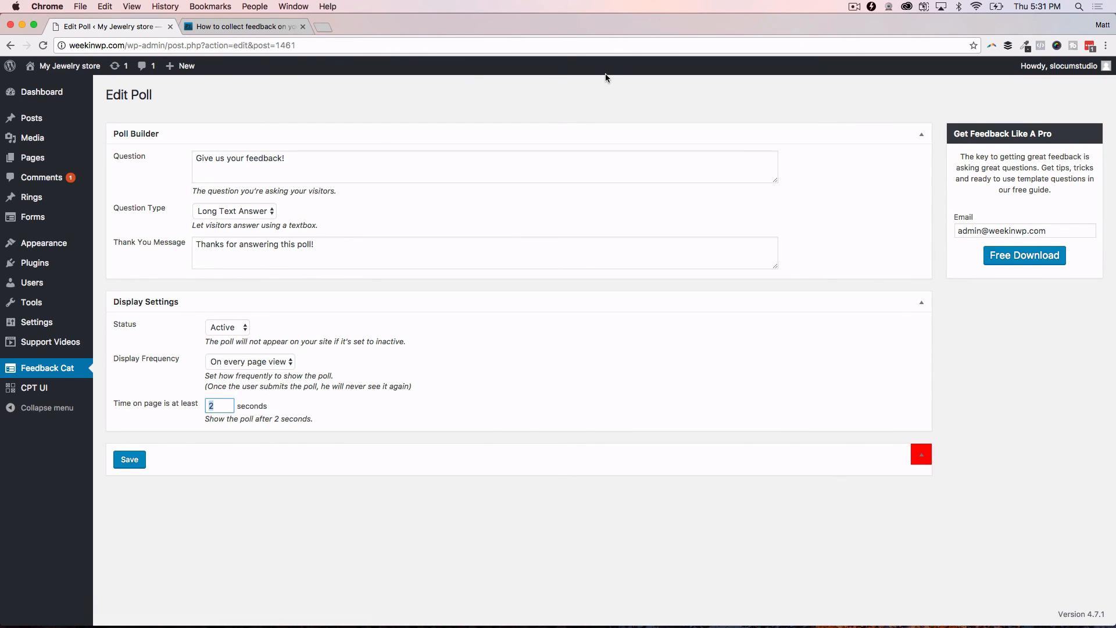
mouse_move(516, 99)
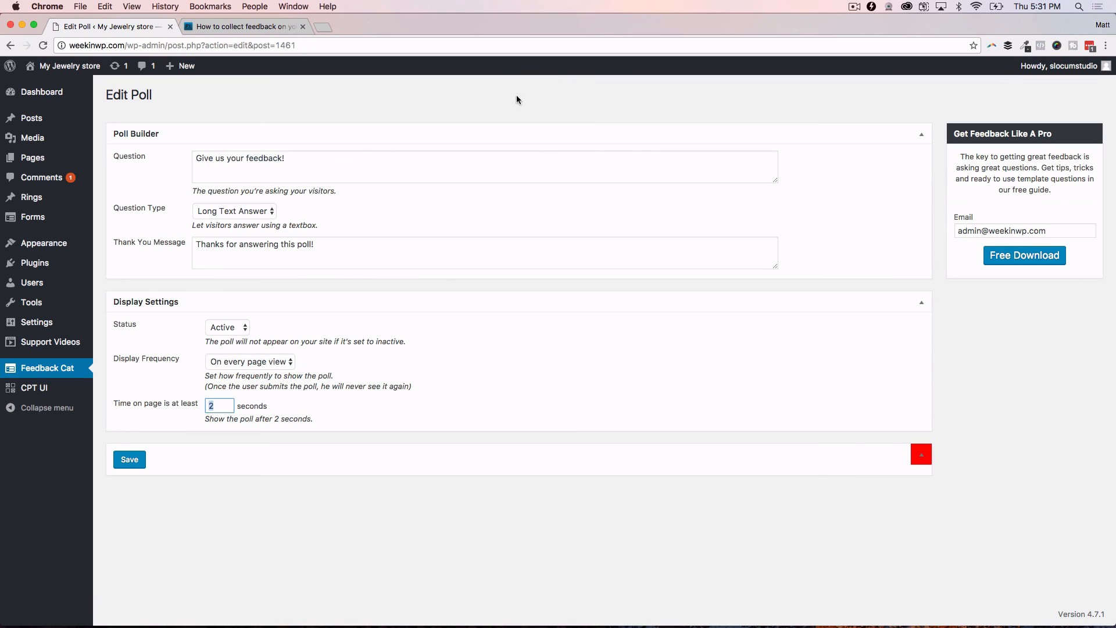
mouse_move(261, 109)
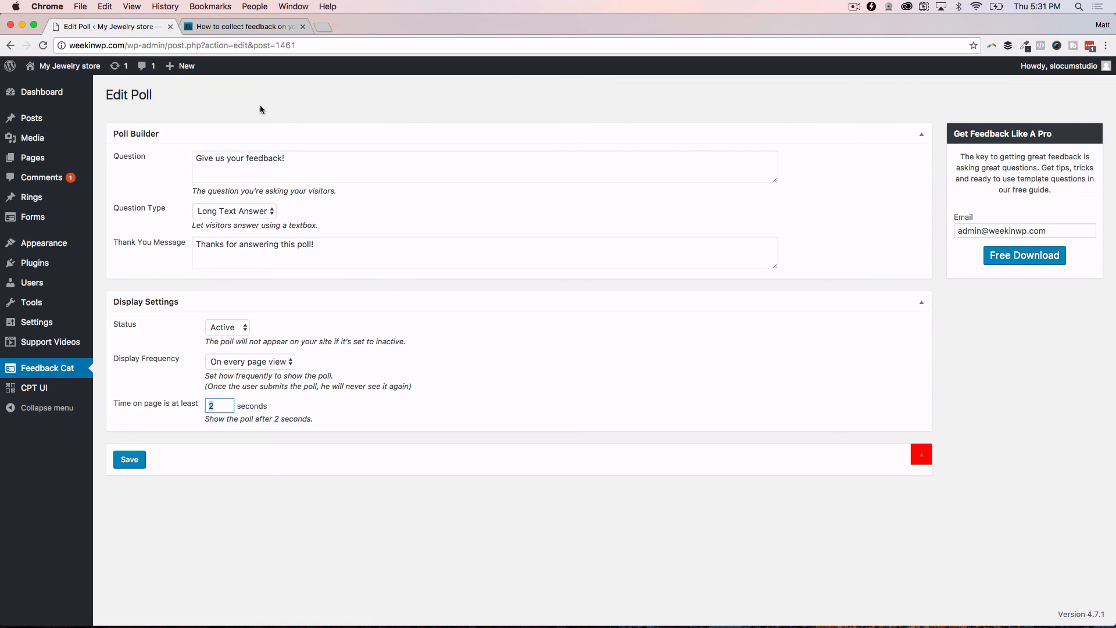
mouse_move(257, 111)
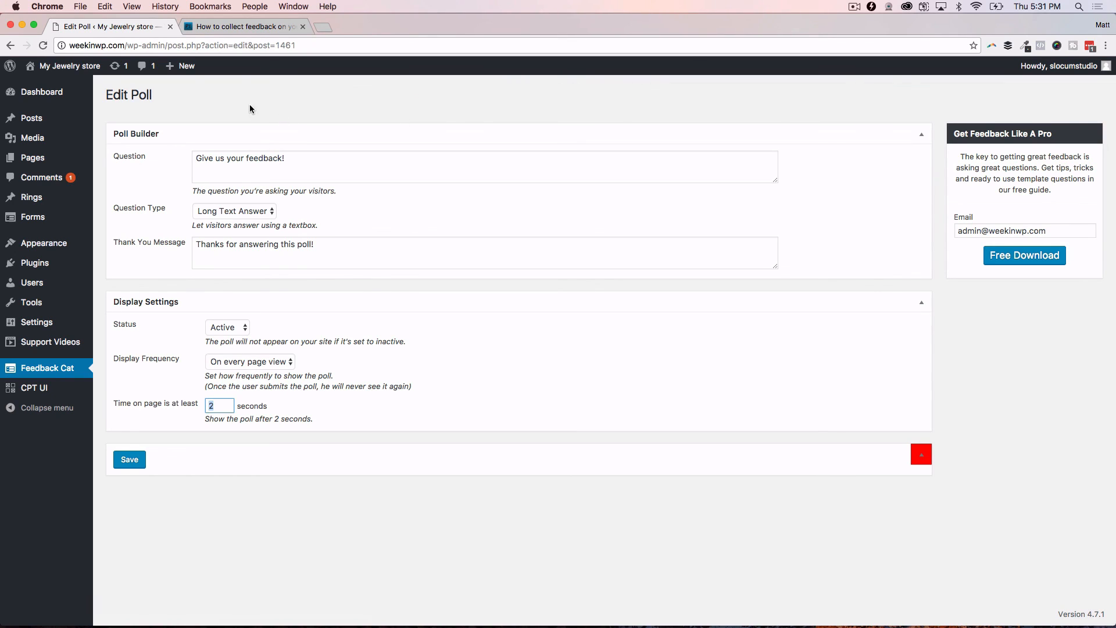